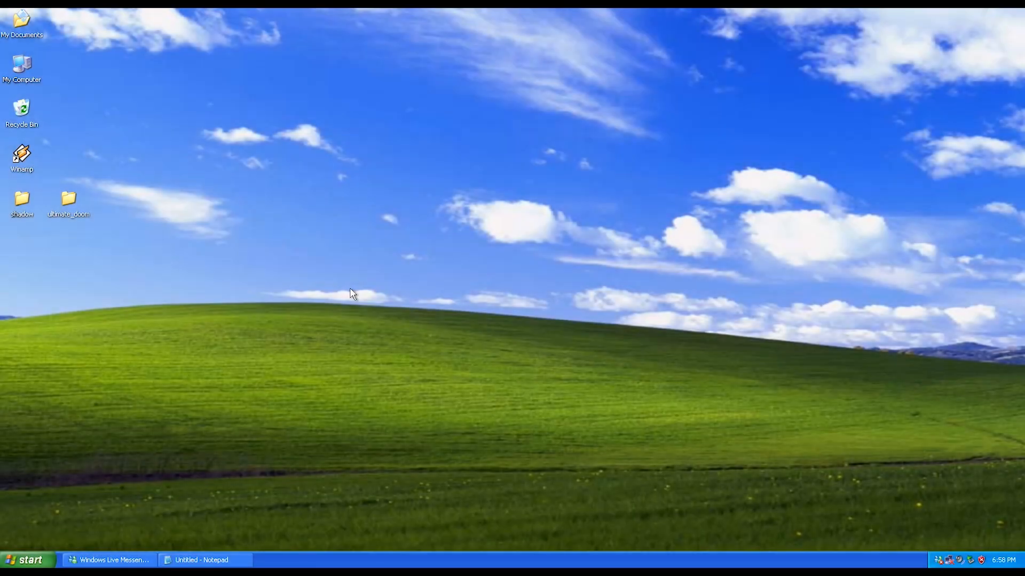
mouse_move(343, 293)
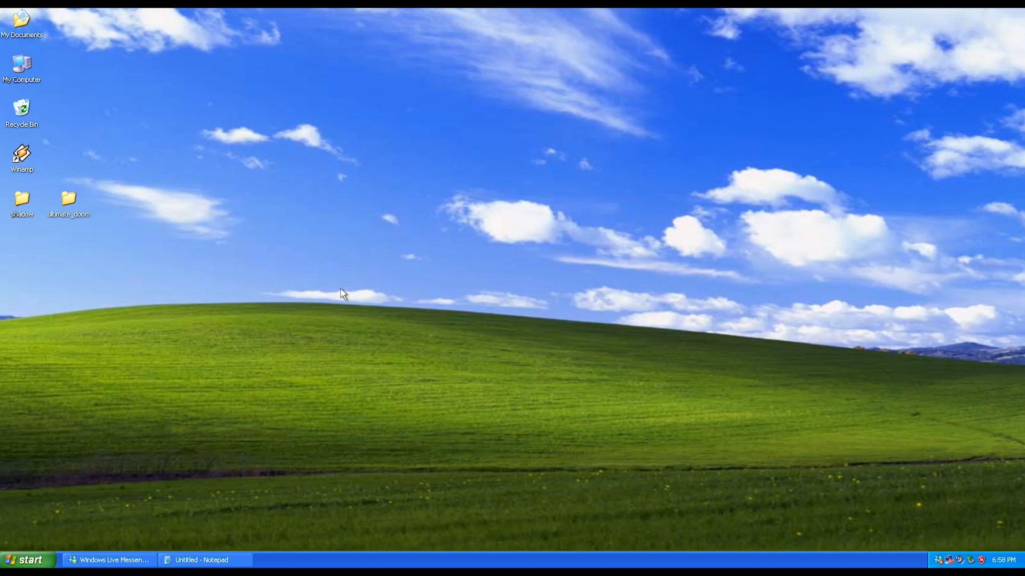
mouse_move(288, 261)
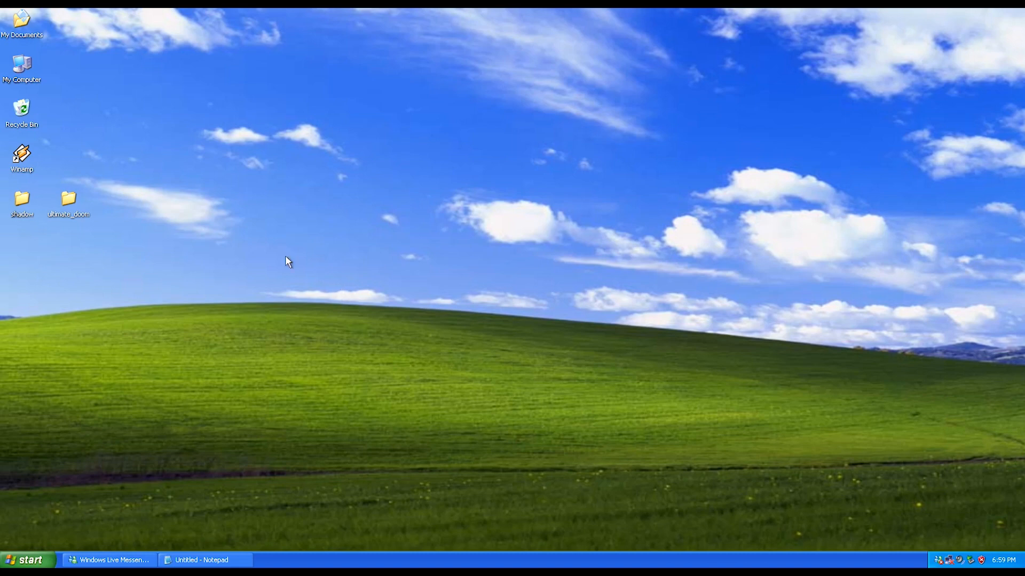
mouse_move(364, 242)
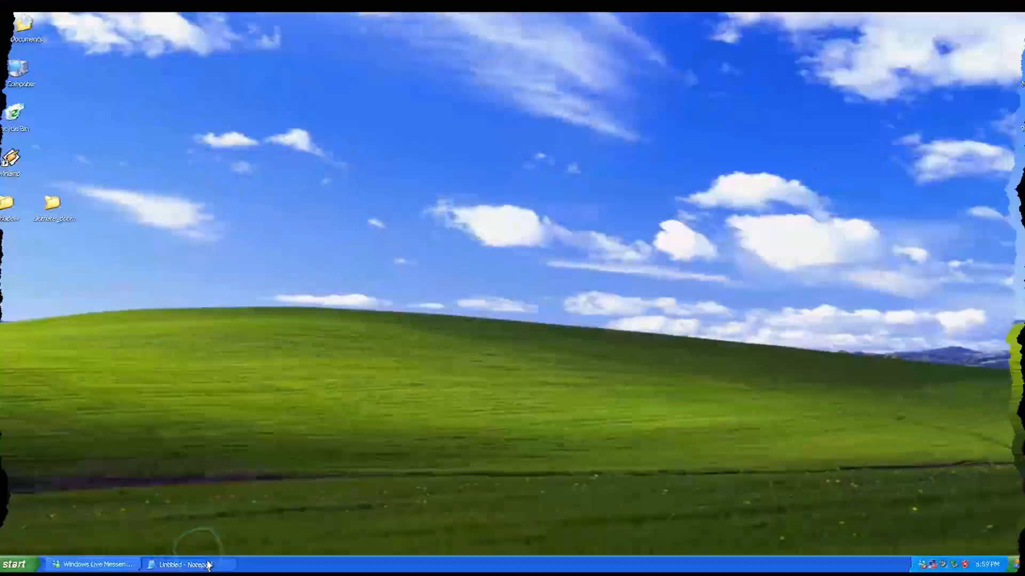
Bring the Notepad notes window back up and centre it on the screen.
click(186, 564)
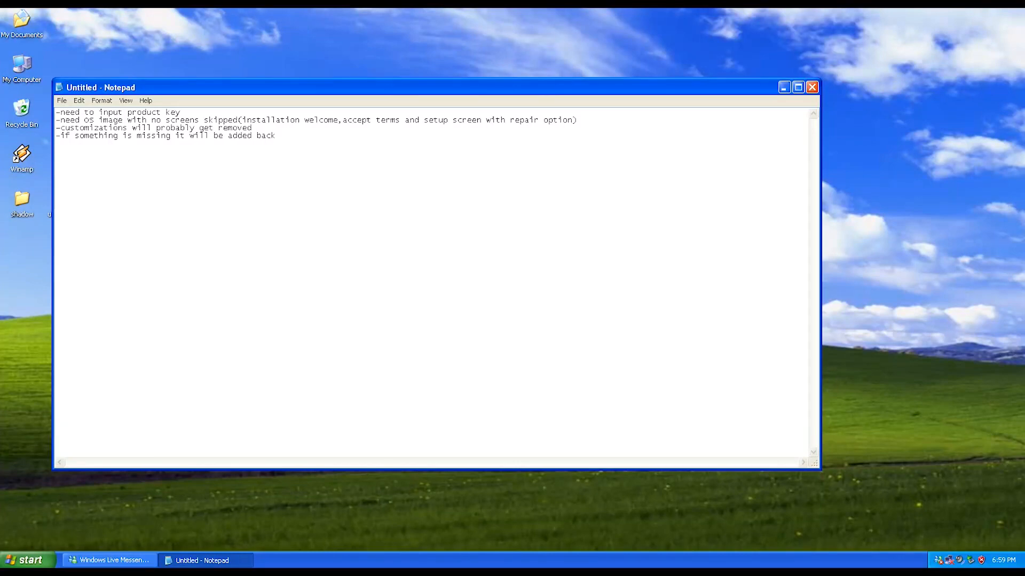
mouse_move(56, 163)
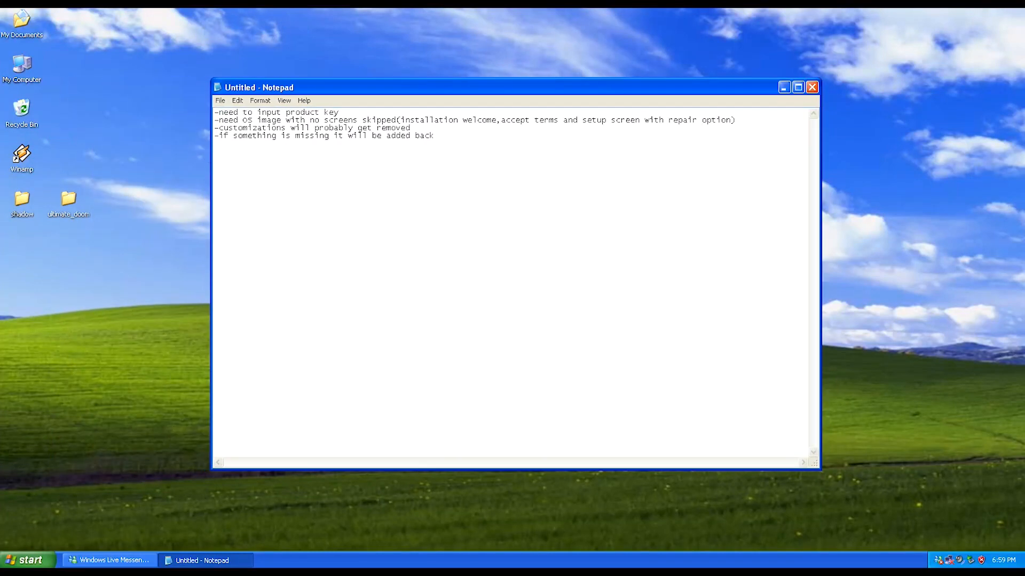
click(498, 120)
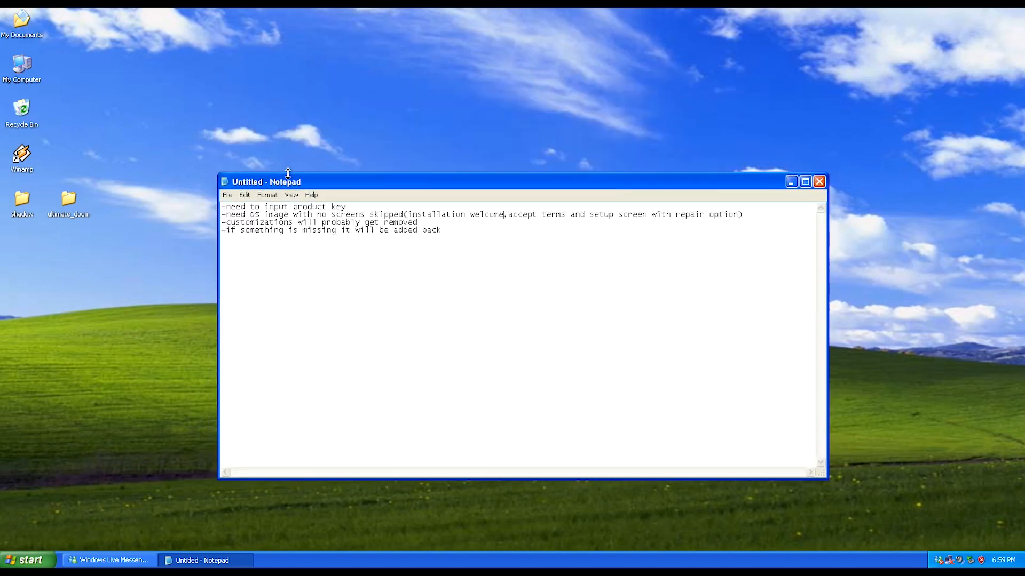
drag(287, 181, 297, 145)
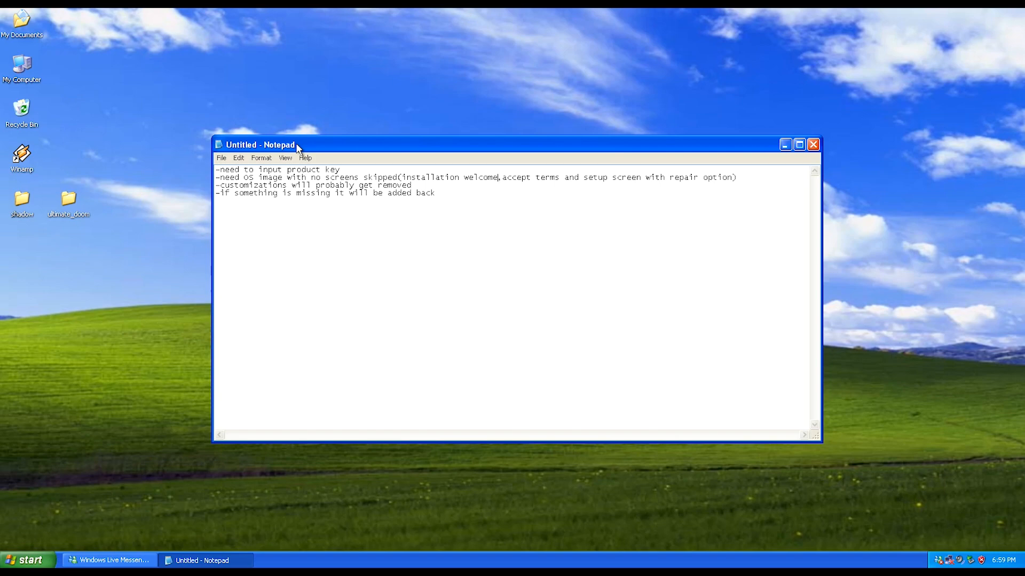
mouse_move(292, 146)
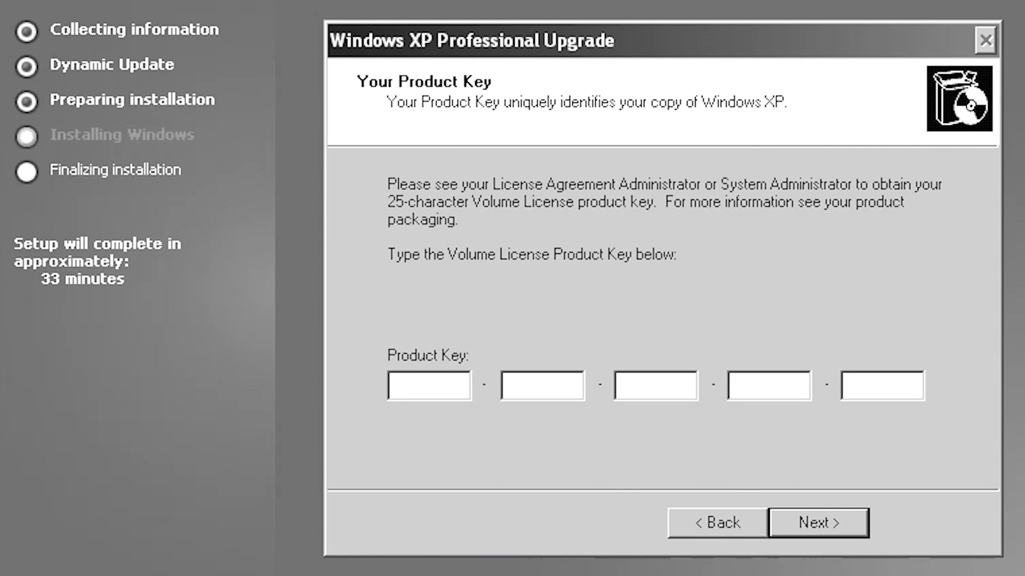
Extend the product key note so it also mentions activating Windows XP.
text(M6)
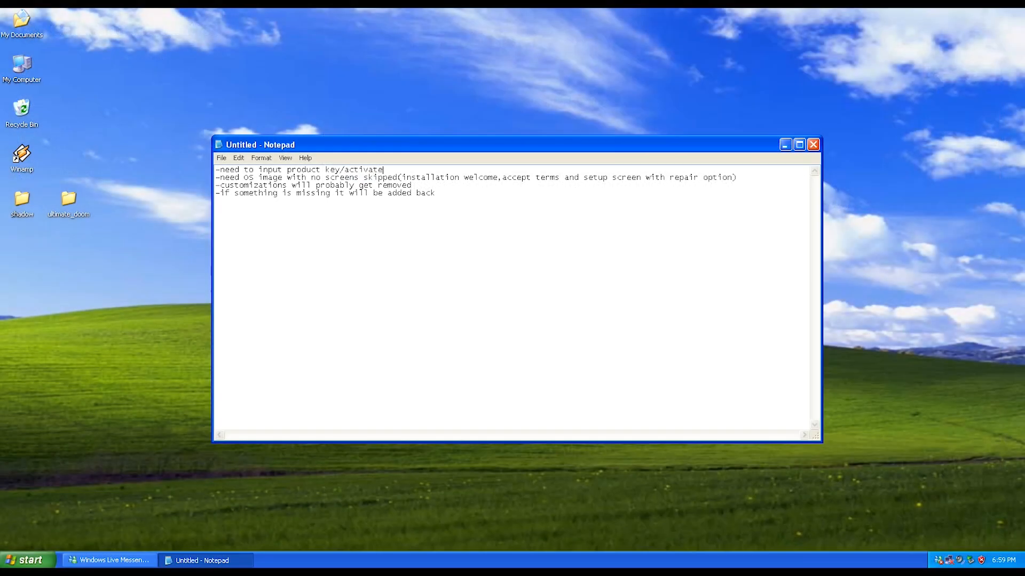
text(windows xp)
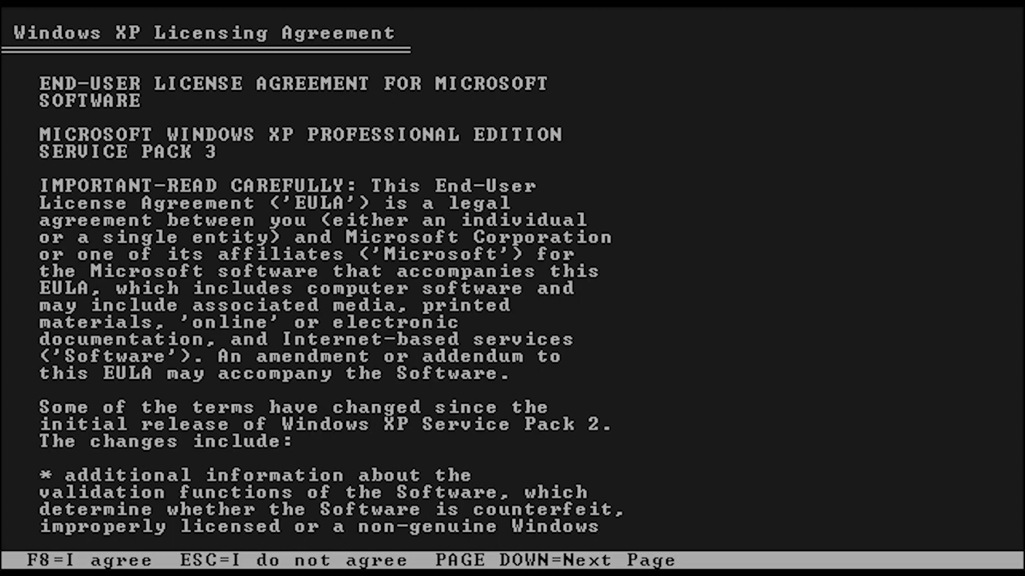
key(f8)
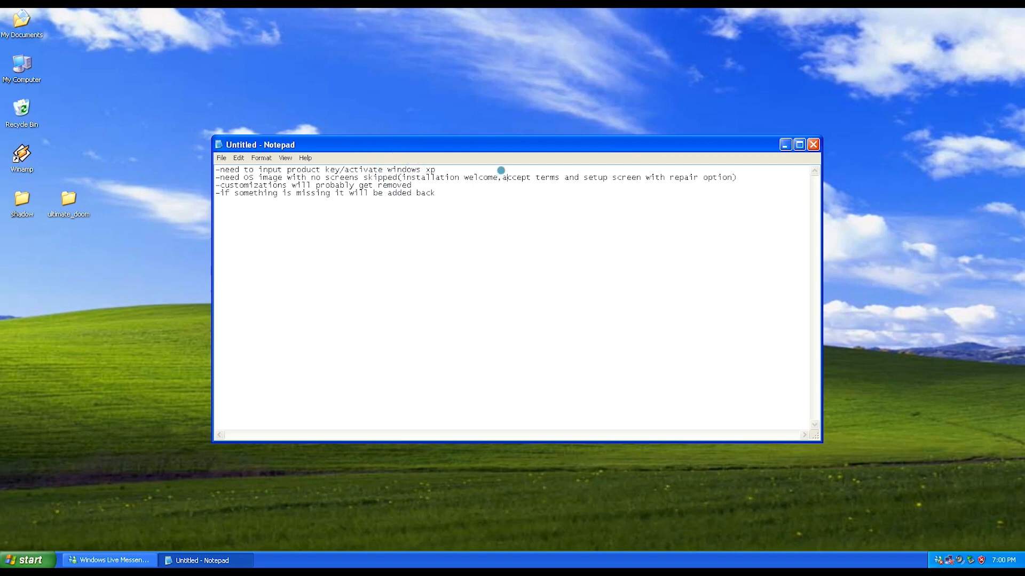
mouse_move(679, 177)
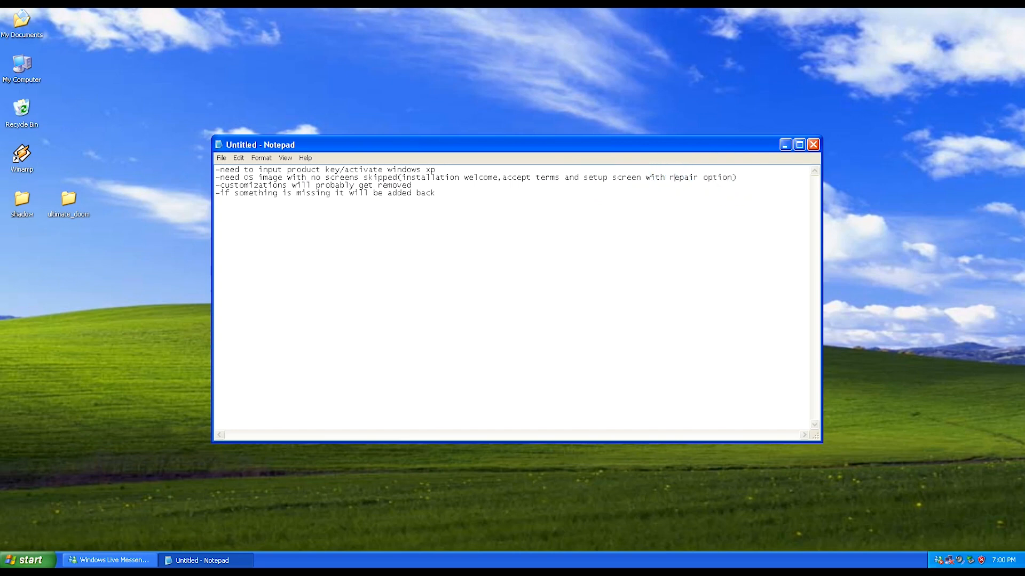
double_click(684, 177)
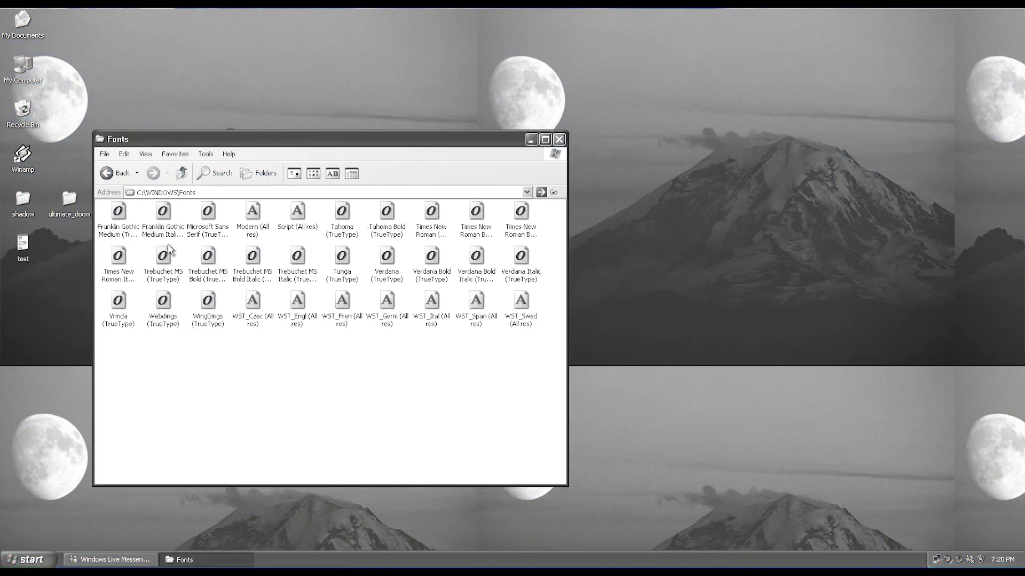
Send the four sample pictures to the Recycle Bin, then browse up into the WINDOWS folder and a subfolder.
click(531, 139)
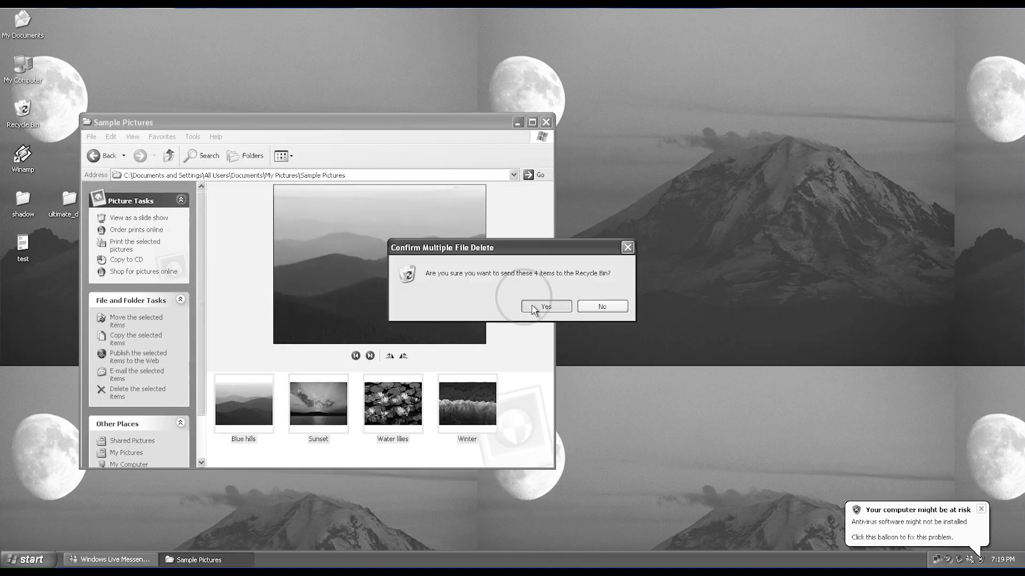
click(545, 307)
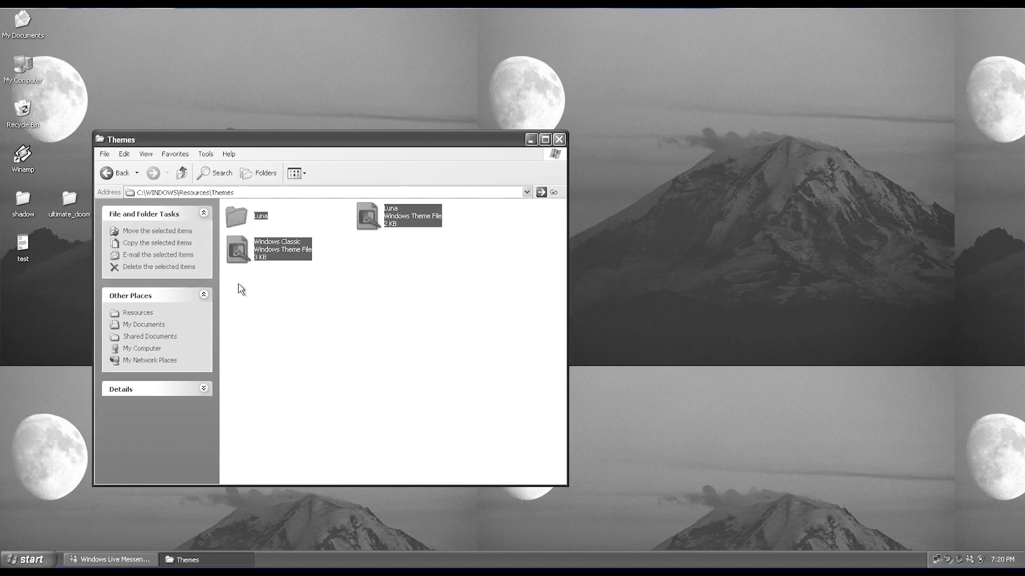
click(309, 299)
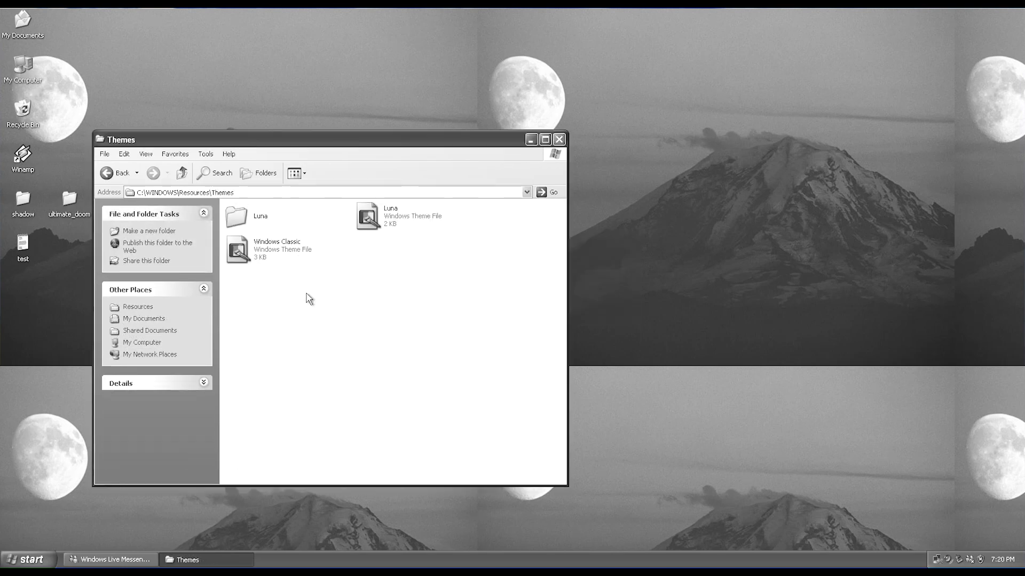
click(182, 173)
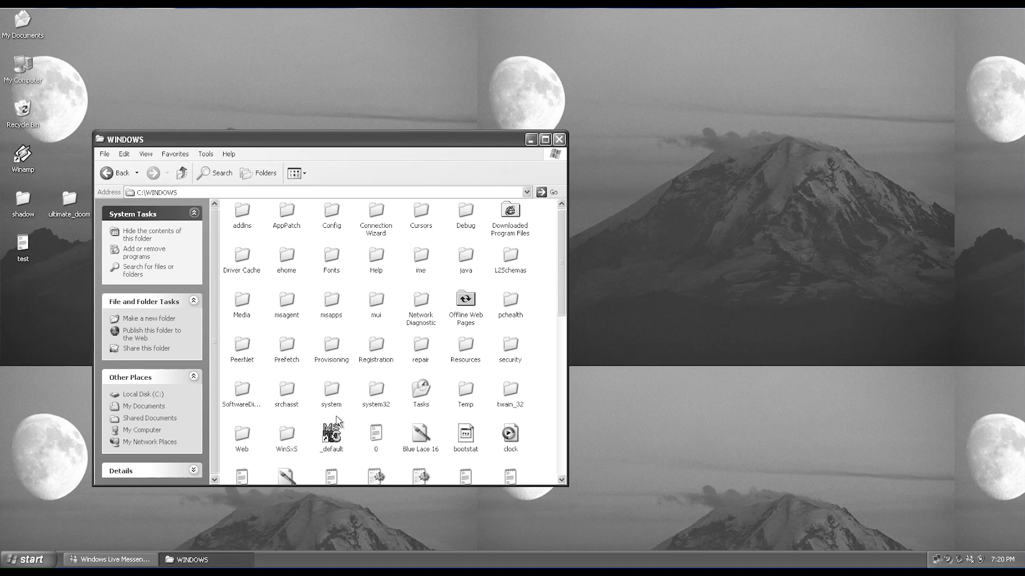
double_click(420, 212)
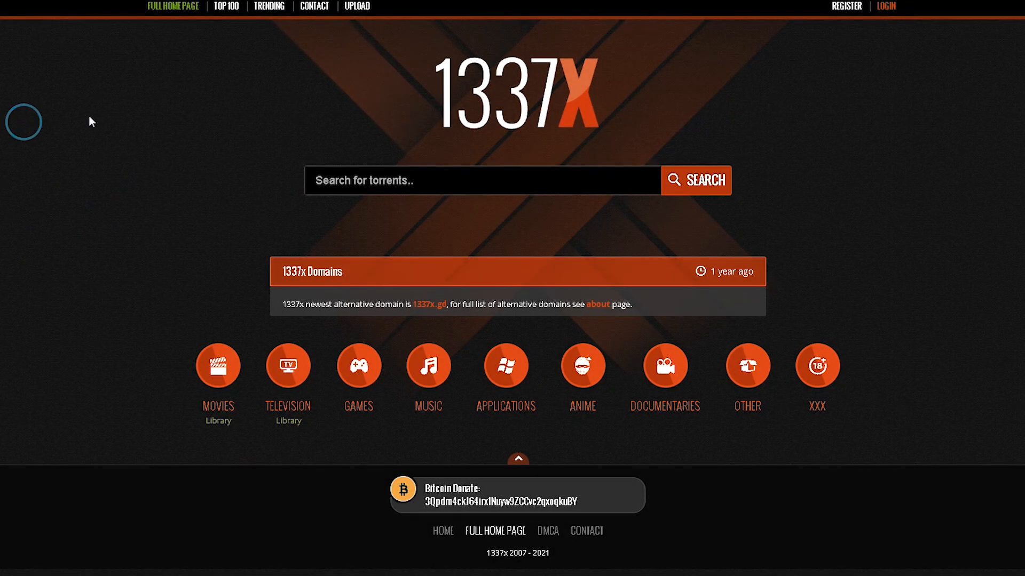
Search 1337x for Windows XP and open the Integral Edition 2021.2.14 torrent page.
text(window)
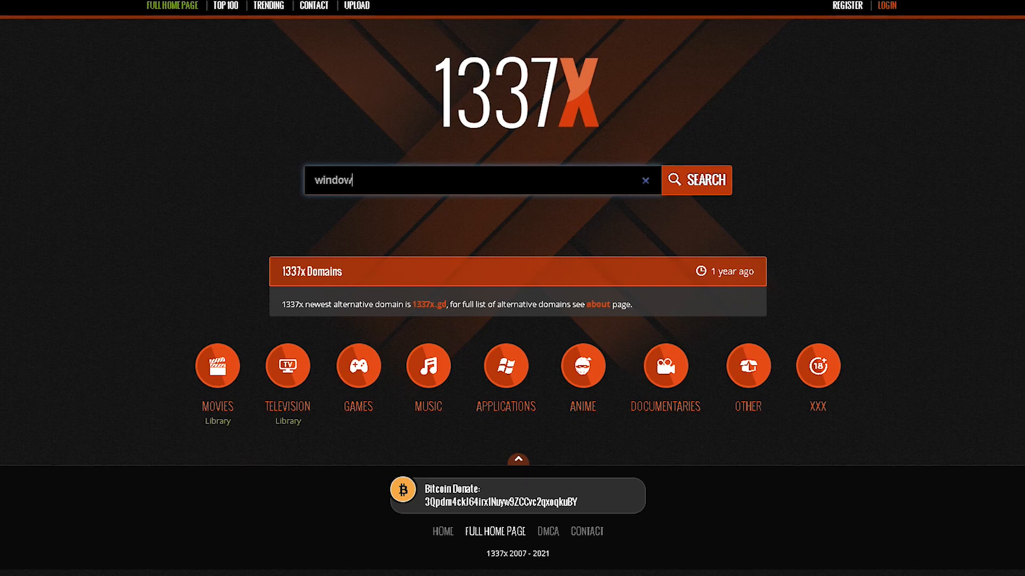
click(696, 180)
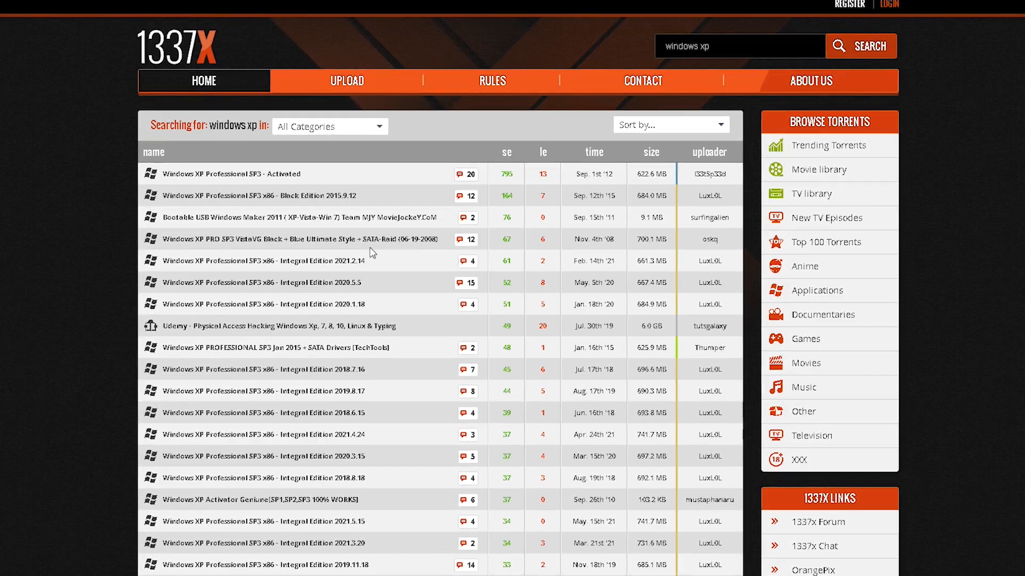
scroll(down, 3)
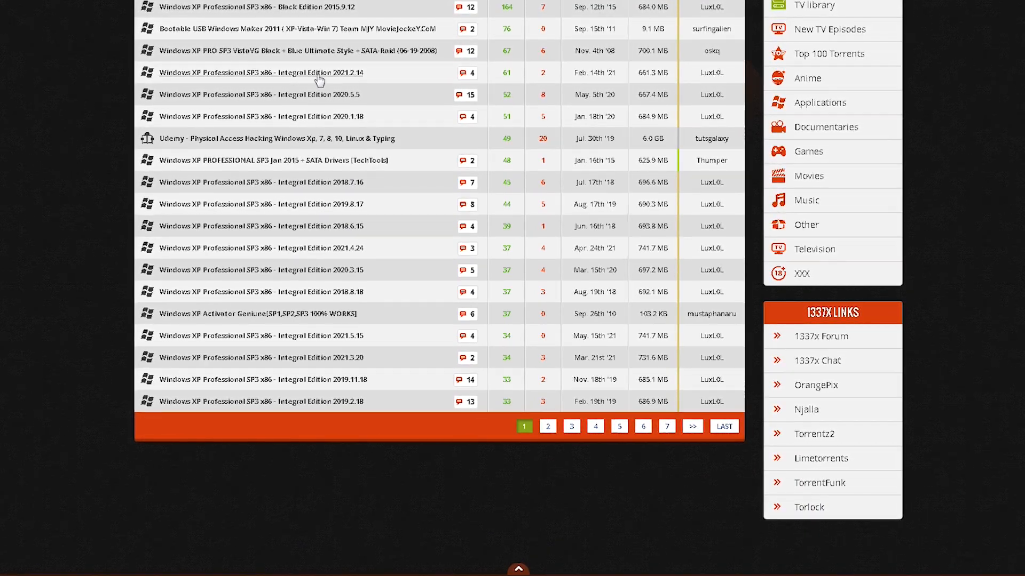
click(259, 73)
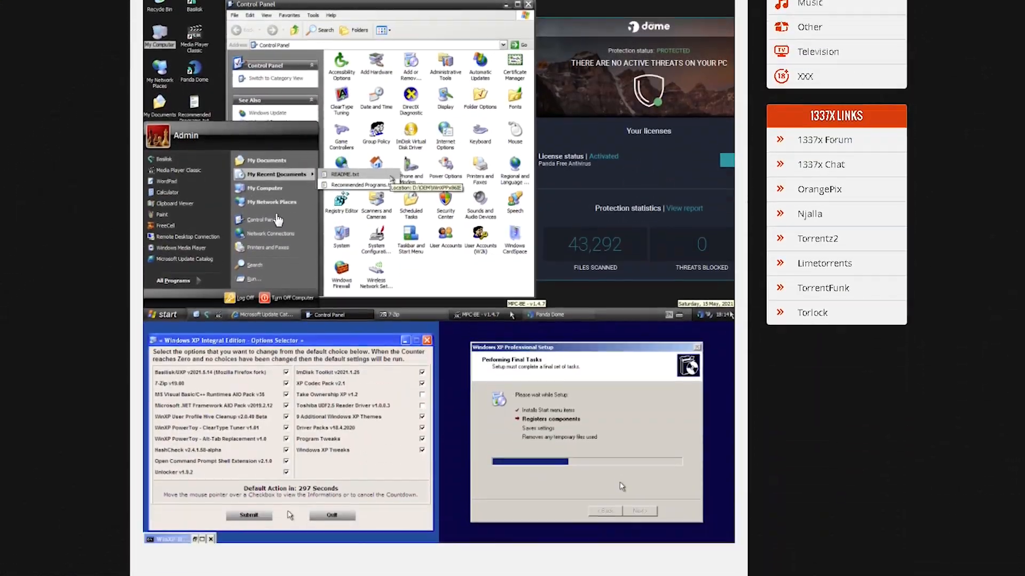
Read the release notes down through the removed components and bugged updates to the ReadMe link.
click(345, 174)
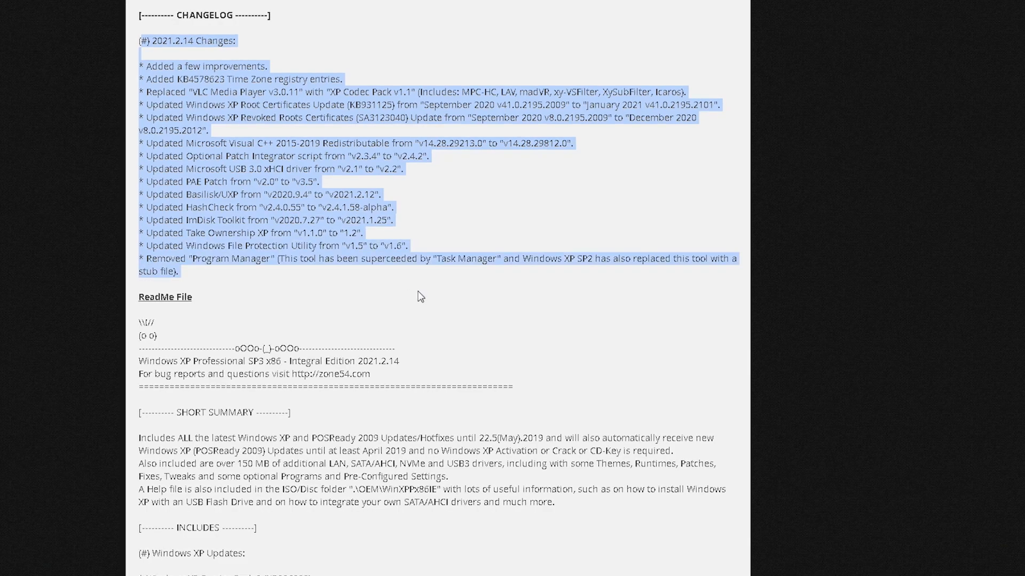
scroll(down, 3)
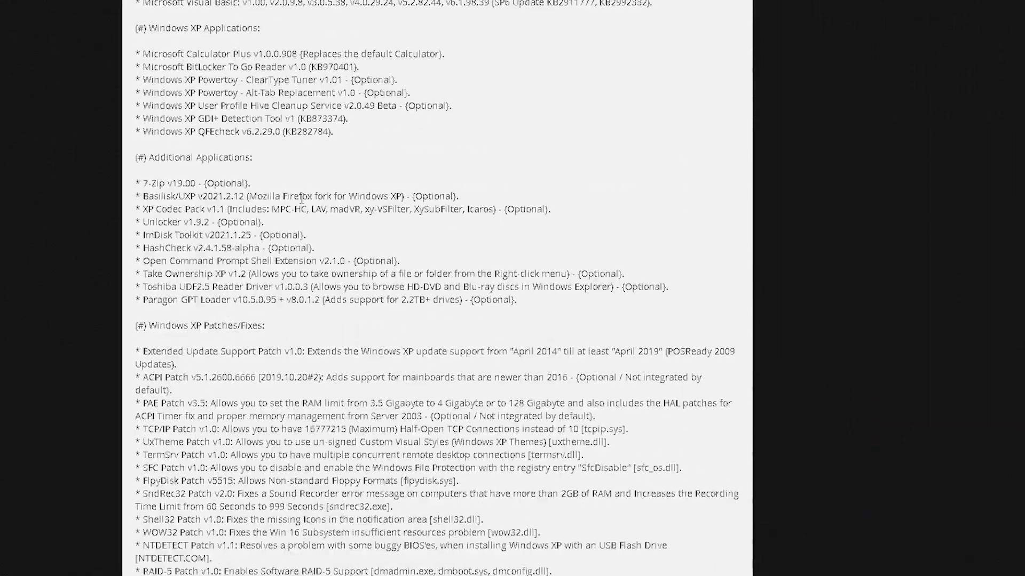
scroll(down, 3)
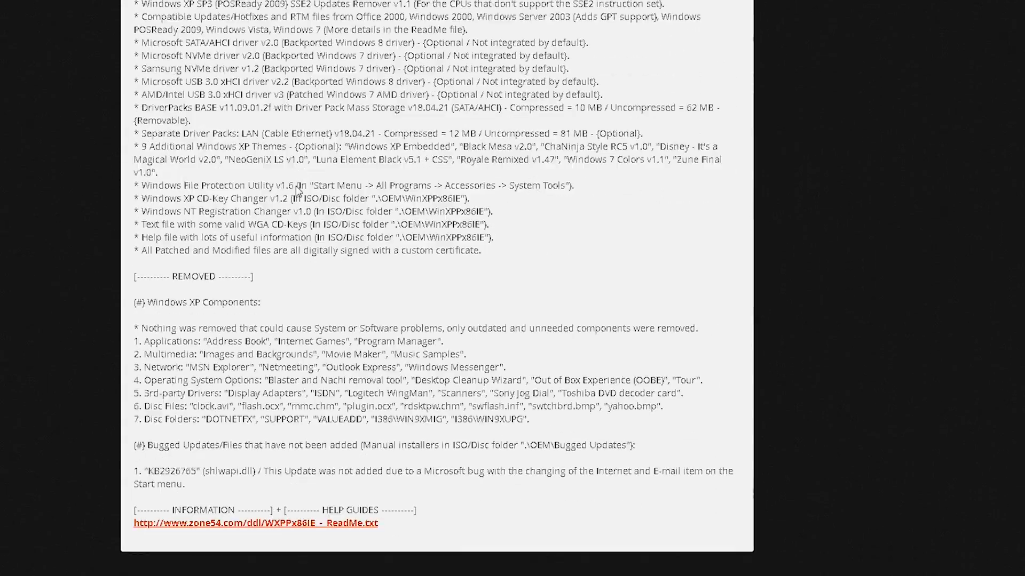
scroll(down, 3)
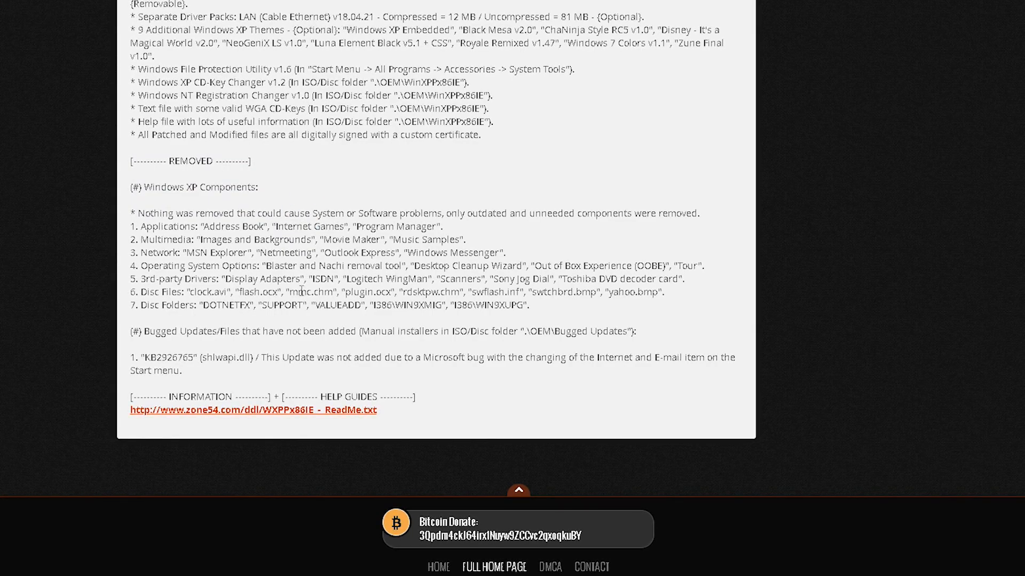
scroll(up, 3)
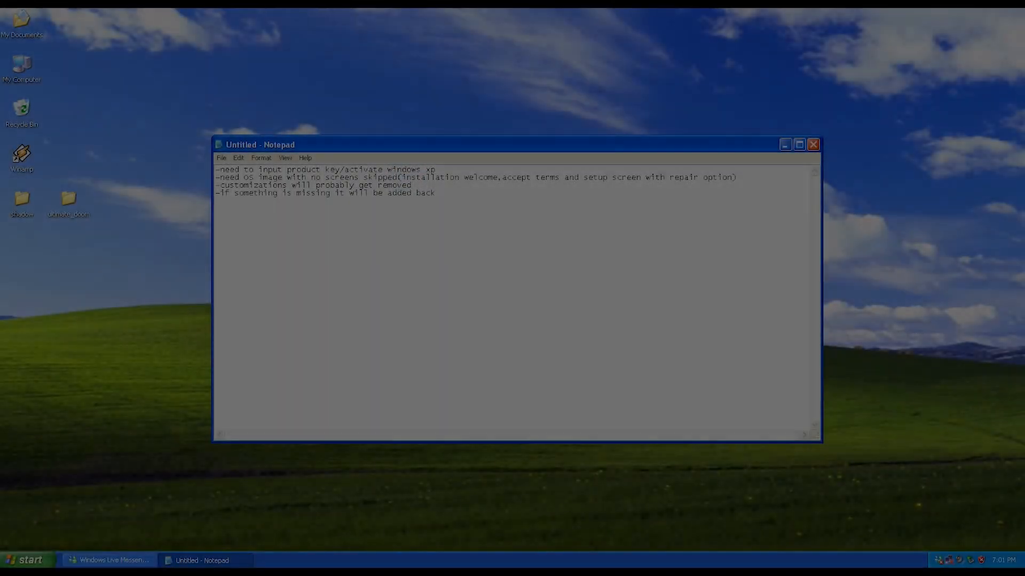
Highlight the note warning that customizations will probably get removed.
double_click(400, 185)
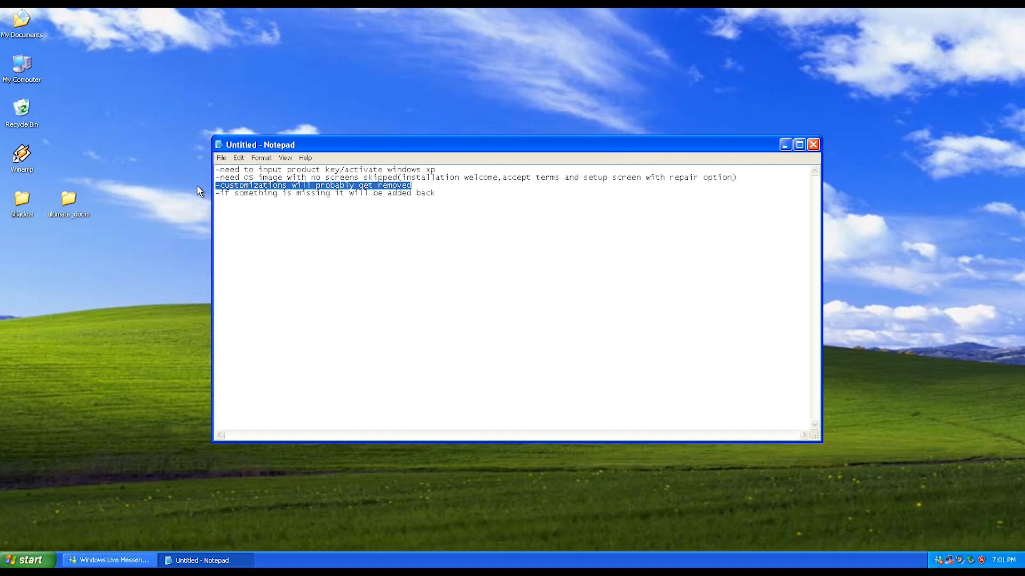
mouse_move(200, 191)
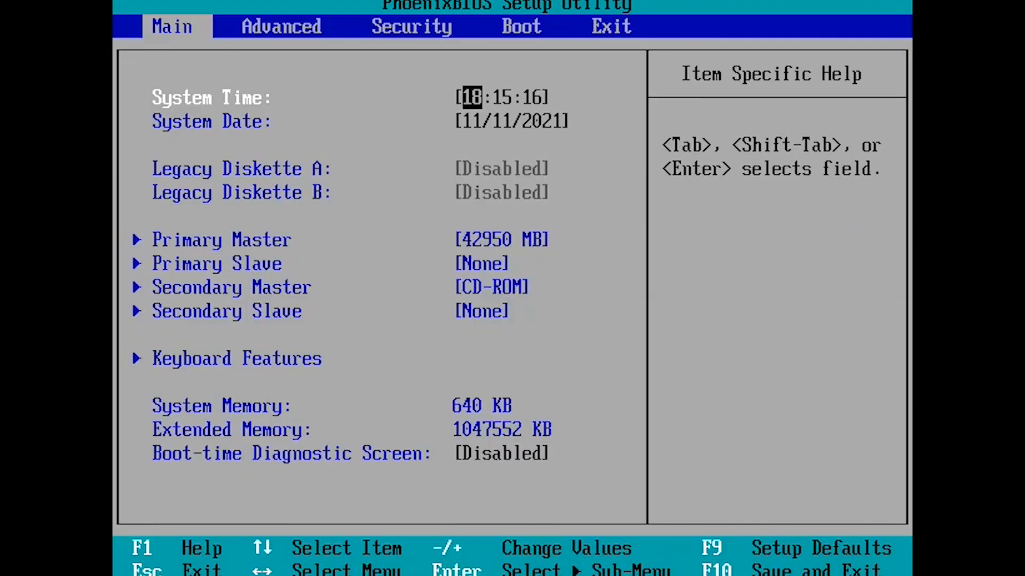
Switch the PhoenixBIOS setup from Main to Boot and move down the boot device list.
click(521, 26)
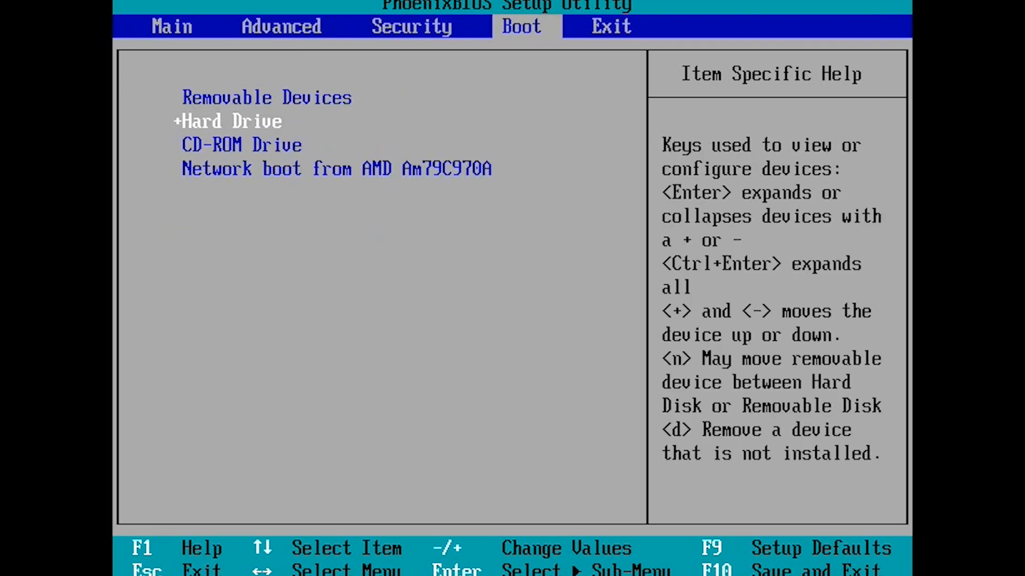
key(Down)
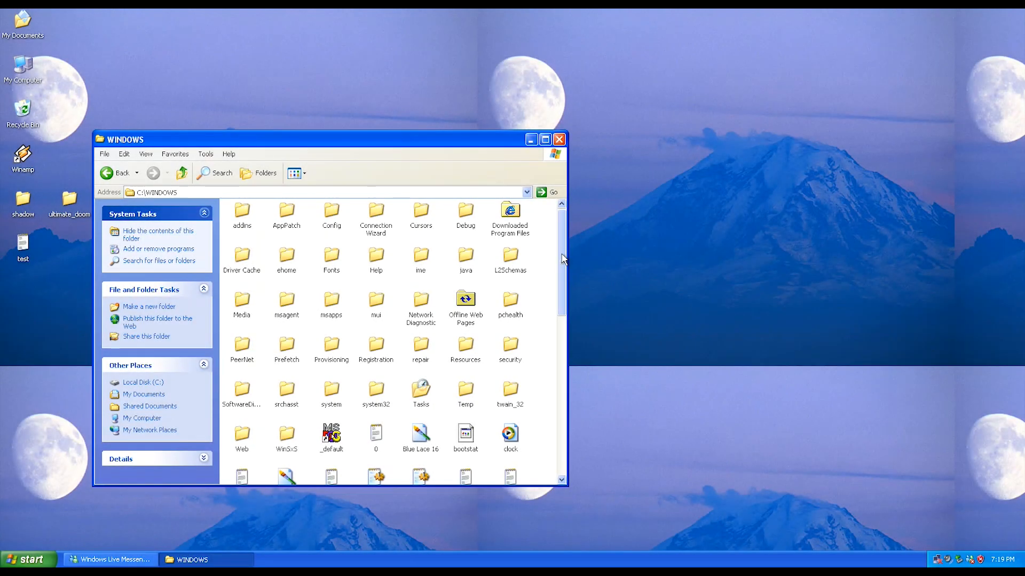
Look over the installed fonts in C:\WINDOWS\Fonts, then close the Fonts window.
double_click(331, 257)
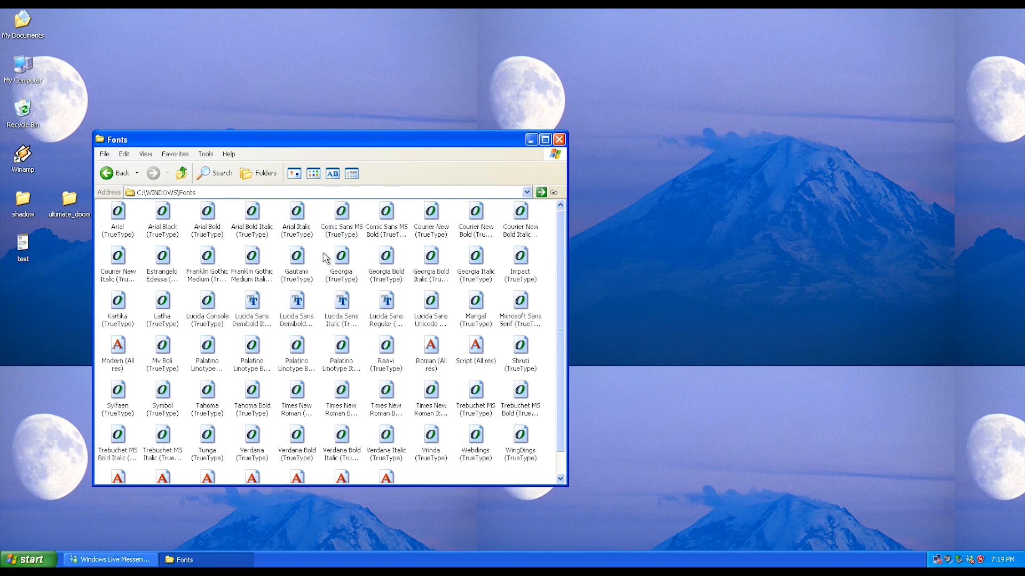
click(519, 303)
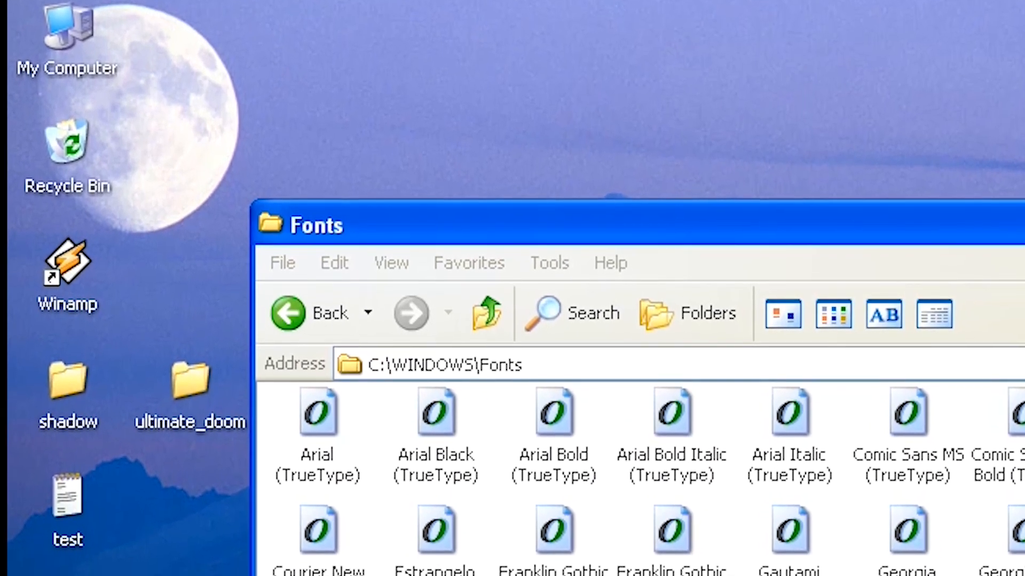
scroll(down, 3)
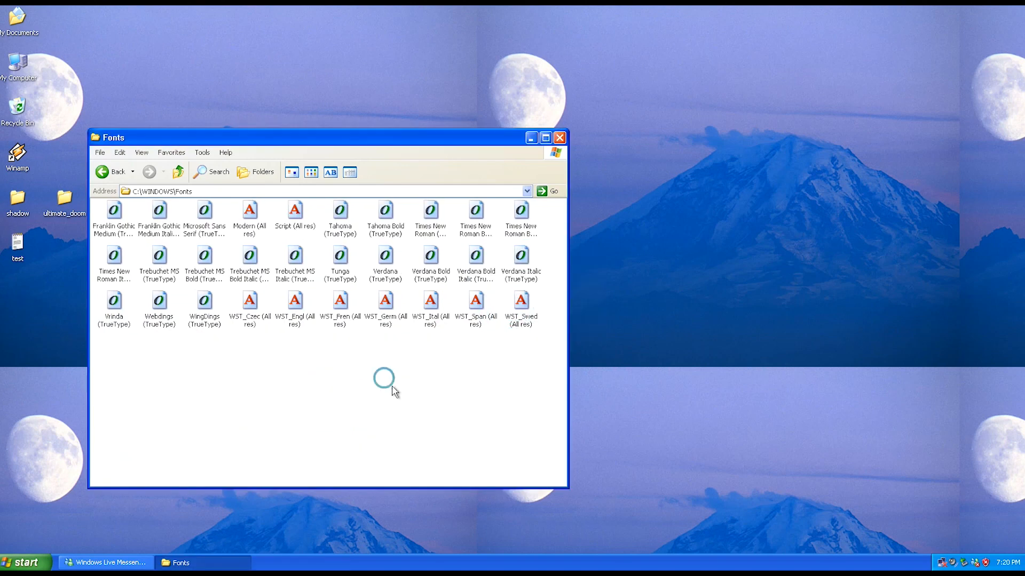
right_click(392, 384)
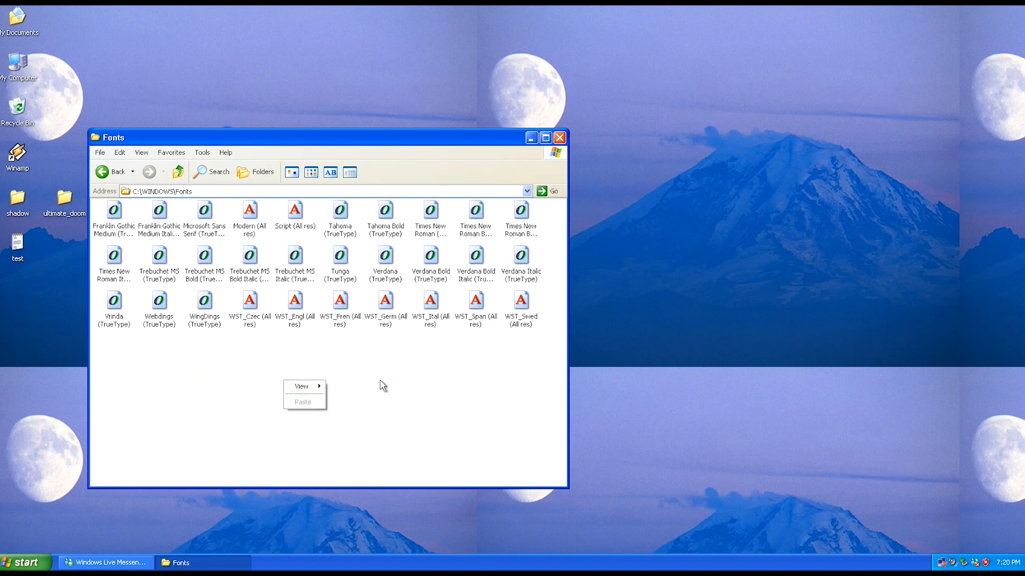
click(560, 138)
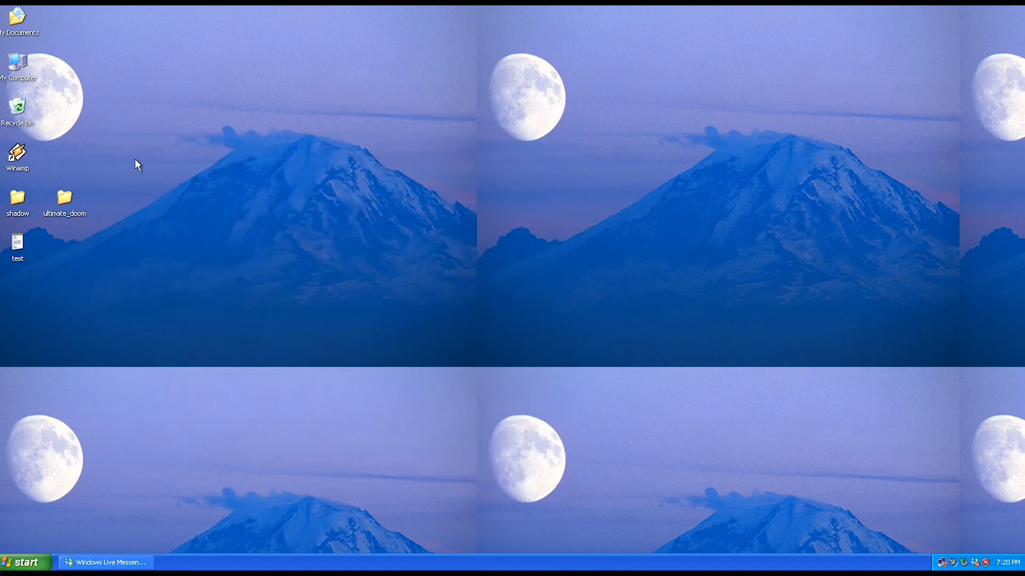
Reach Local Disk (C:) through My Computer.
double_click(17, 66)
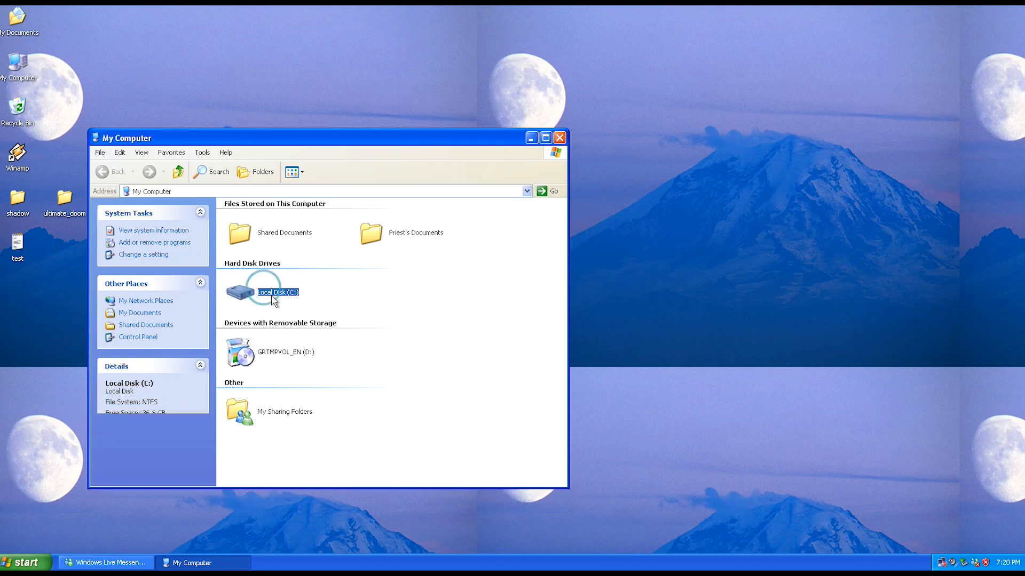
double_click(261, 291)
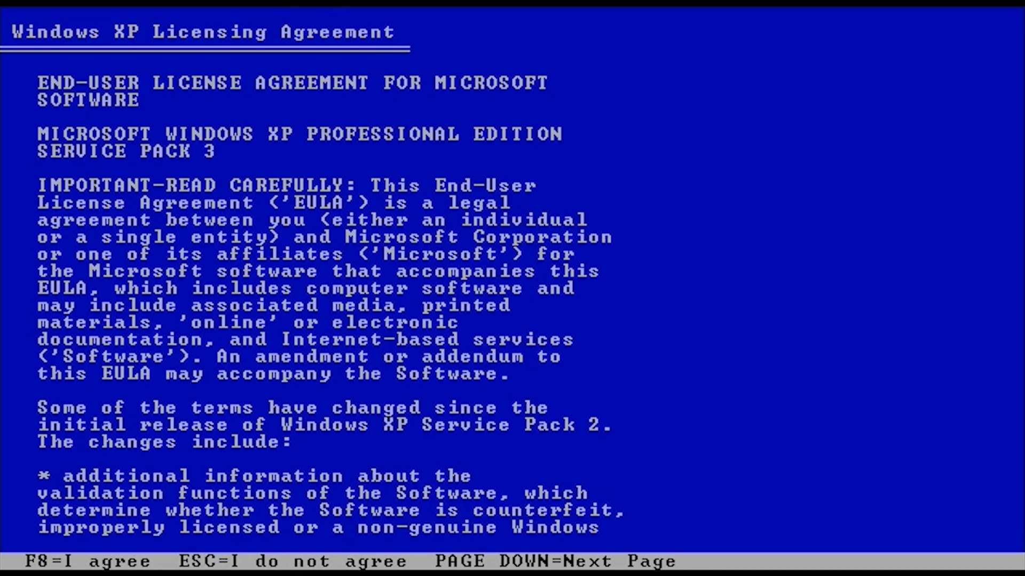
Accept the Windows XP licensing agreement with F8 so the repair install proceeds.
key(f8)
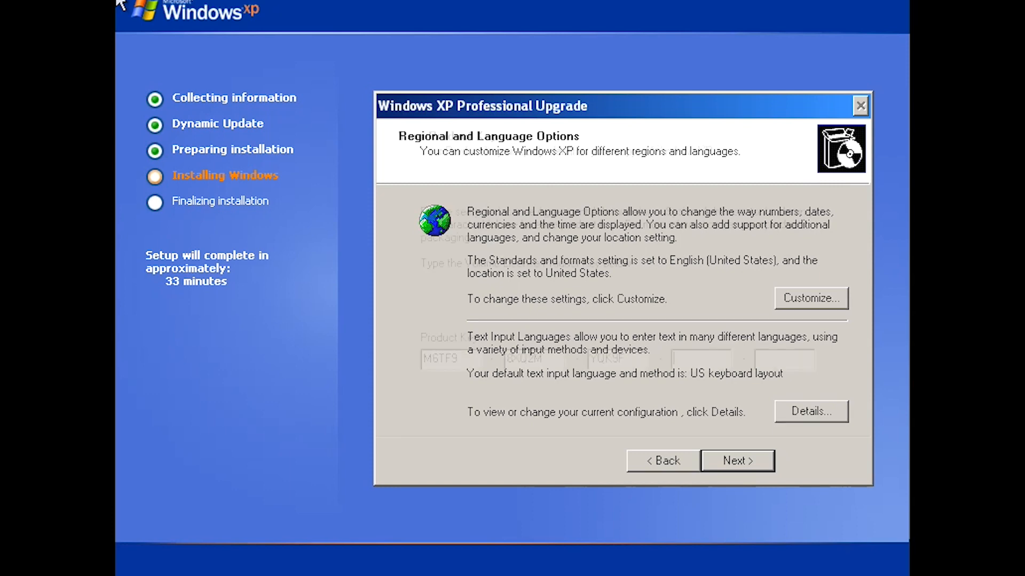
Keep the default Regional and Language Options and continue the installation.
click(736, 460)
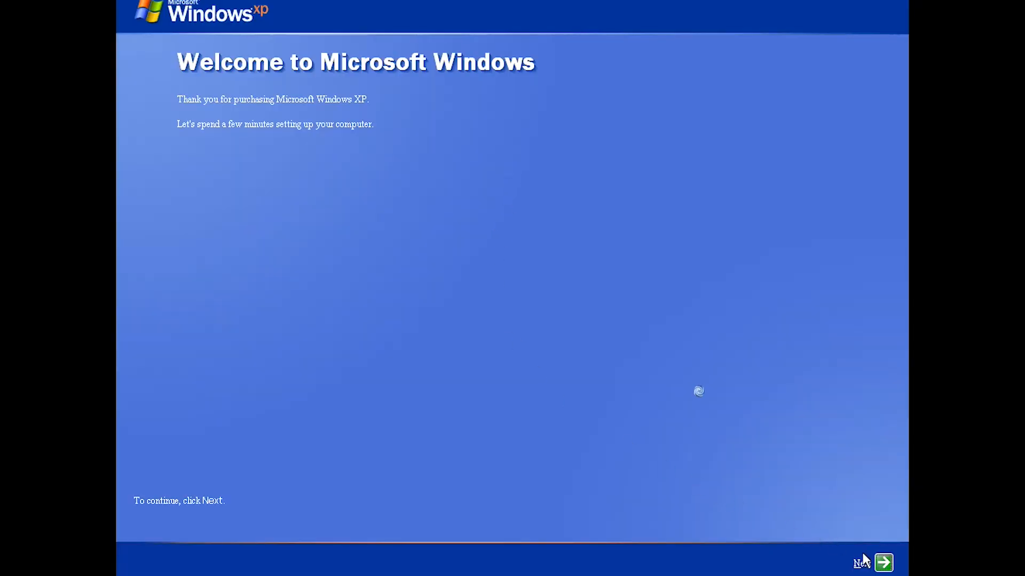
Finish the welcome wizard, skipping the connectivity check and declining registration, reaching the desktop.
click(882, 563)
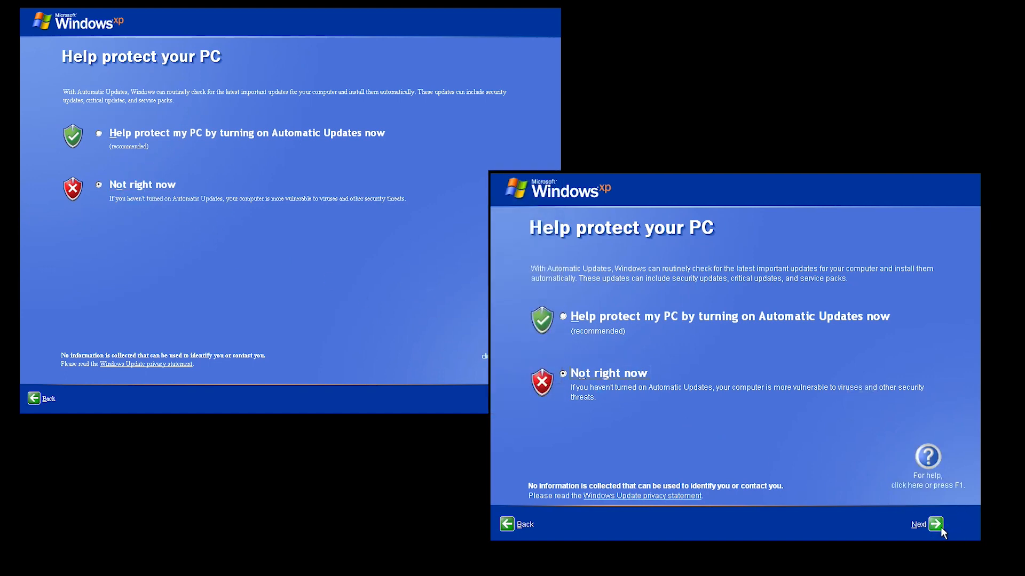
click(946, 523)
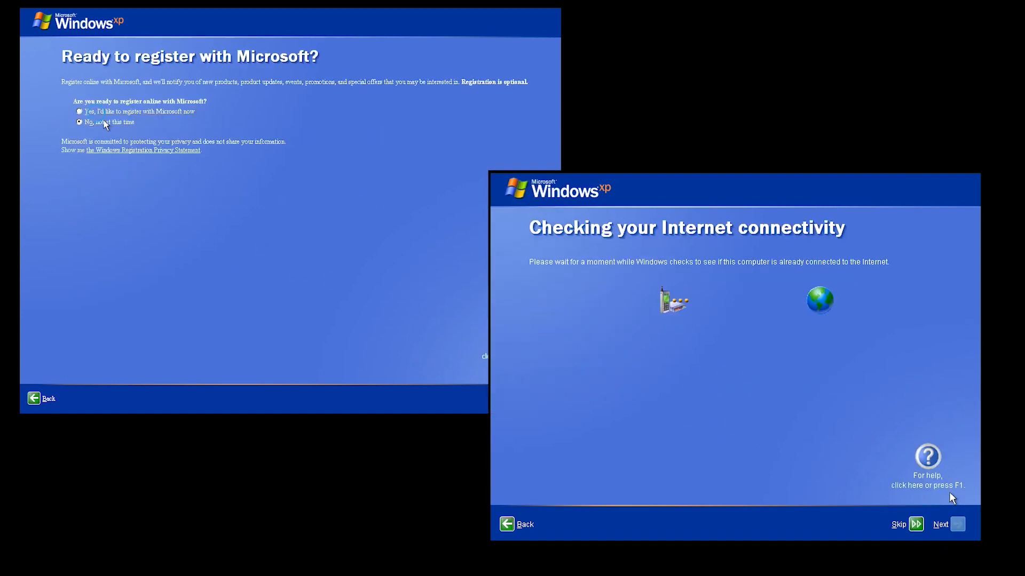
click(517, 524)
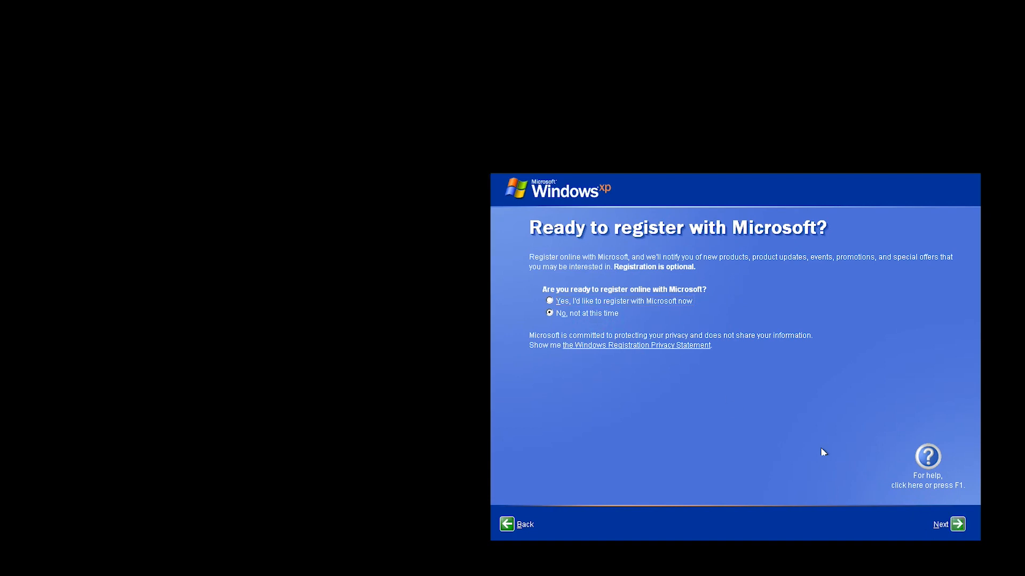
click(947, 524)
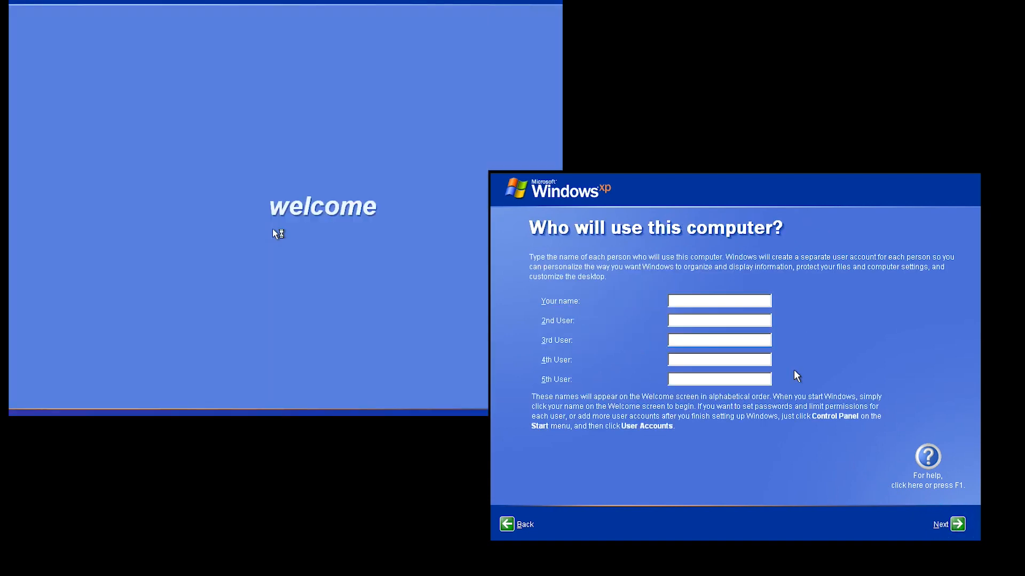
click(947, 524)
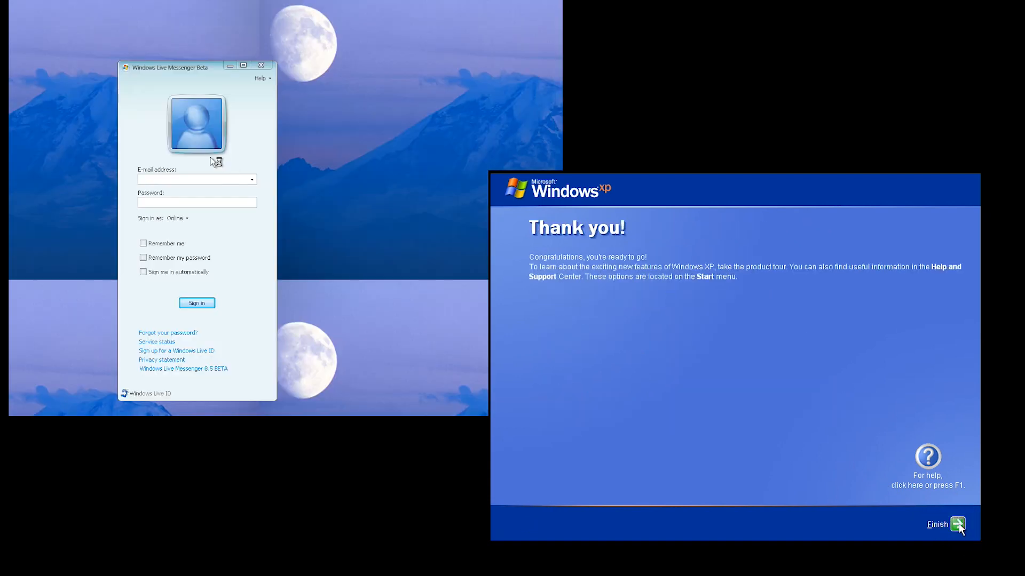
click(937, 524)
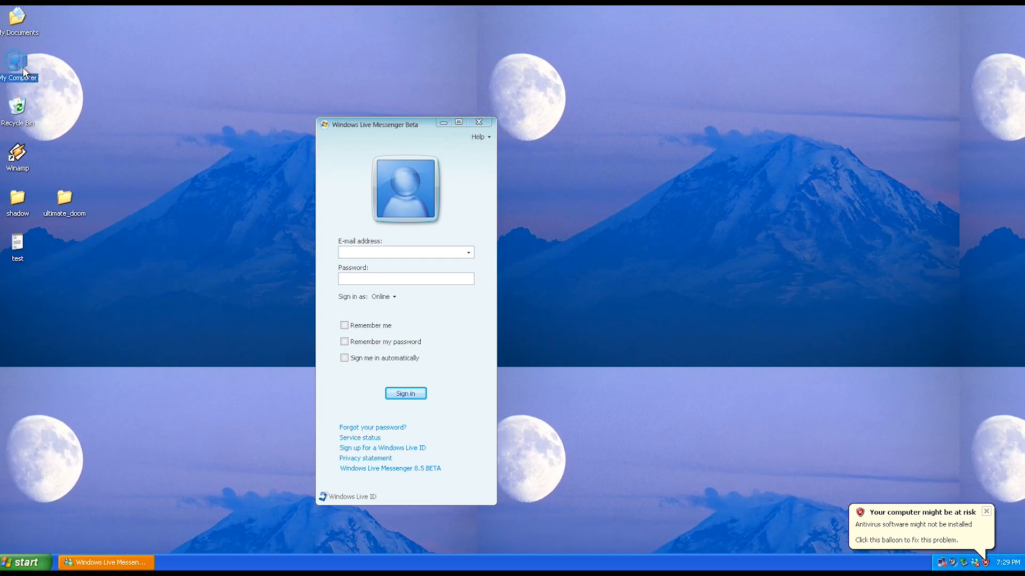
Check My Computer and the installed programs list, then go into C:\WINDOWS.
double_click(18, 62)
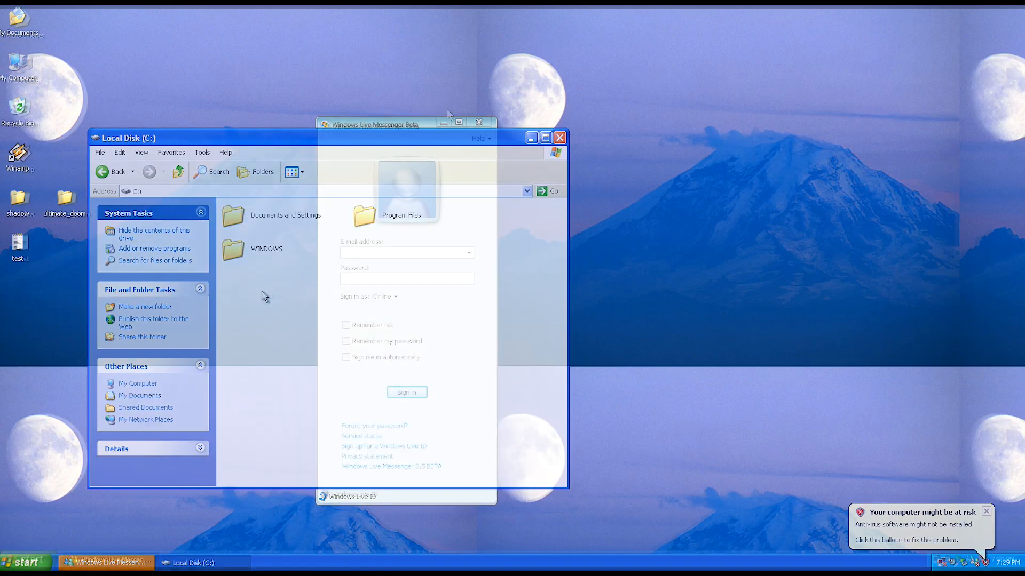
click(559, 138)
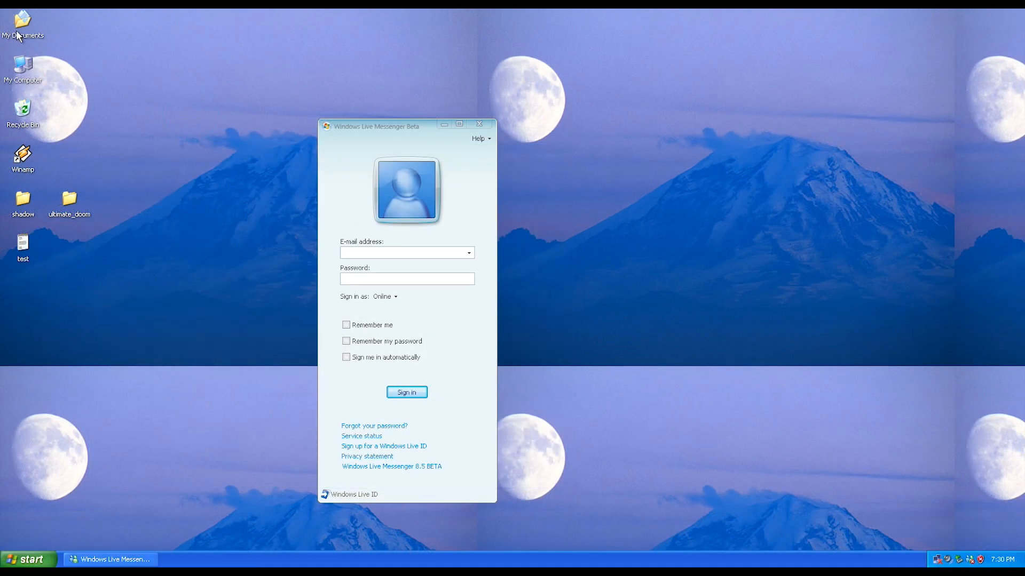
click(27, 559)
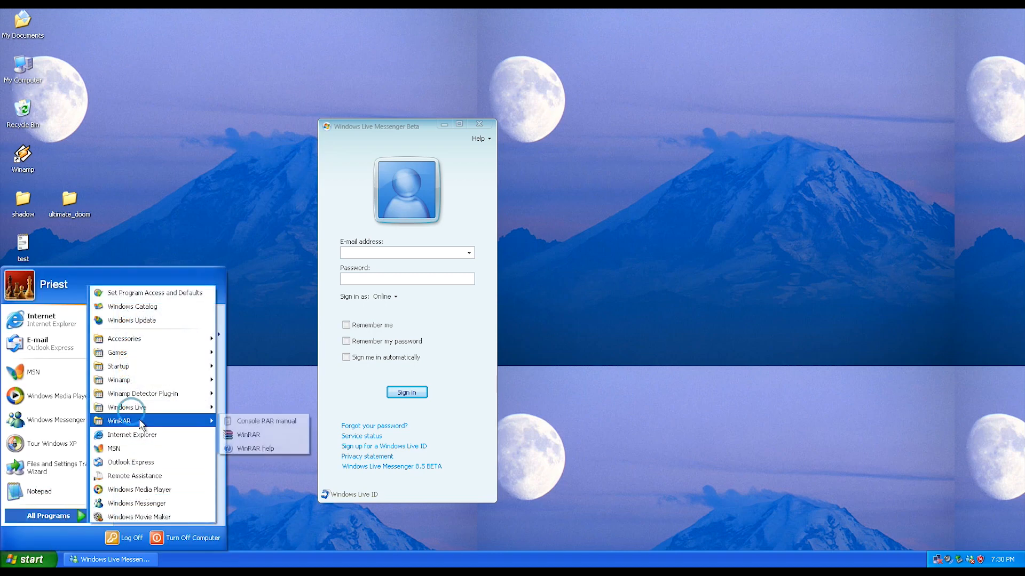
mouse_move(137, 517)
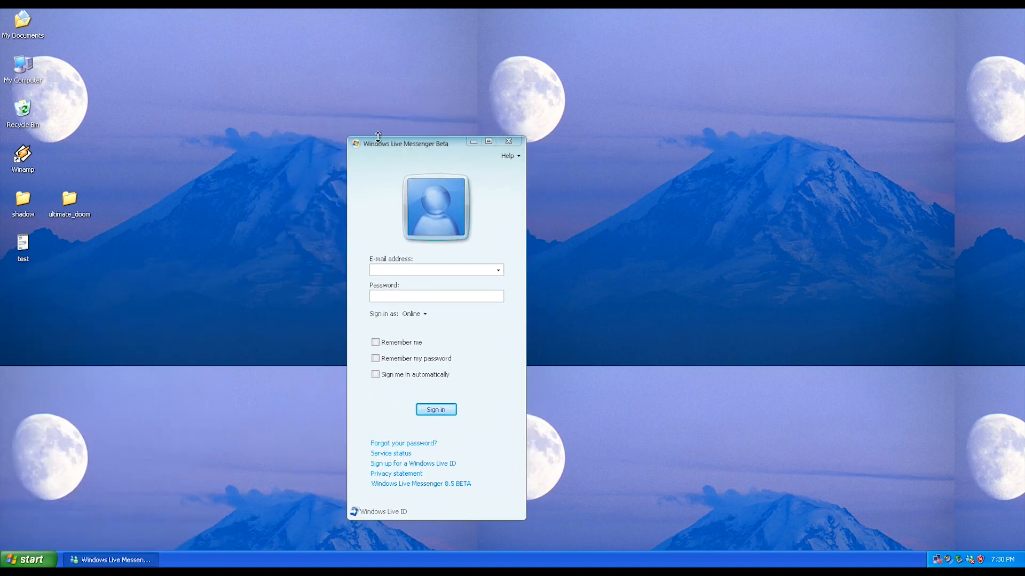
mouse_move(92, 172)
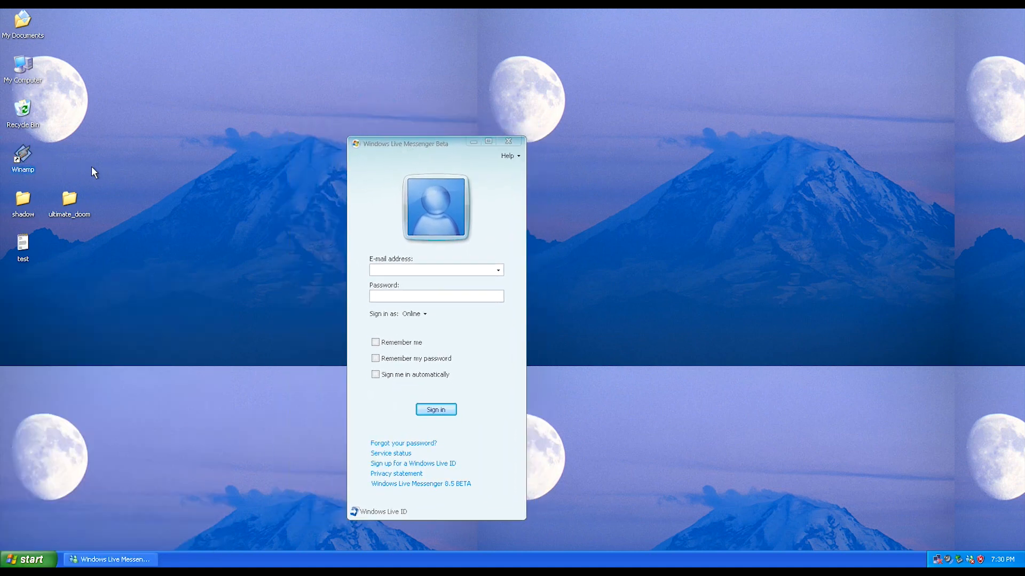
mouse_move(766, 300)
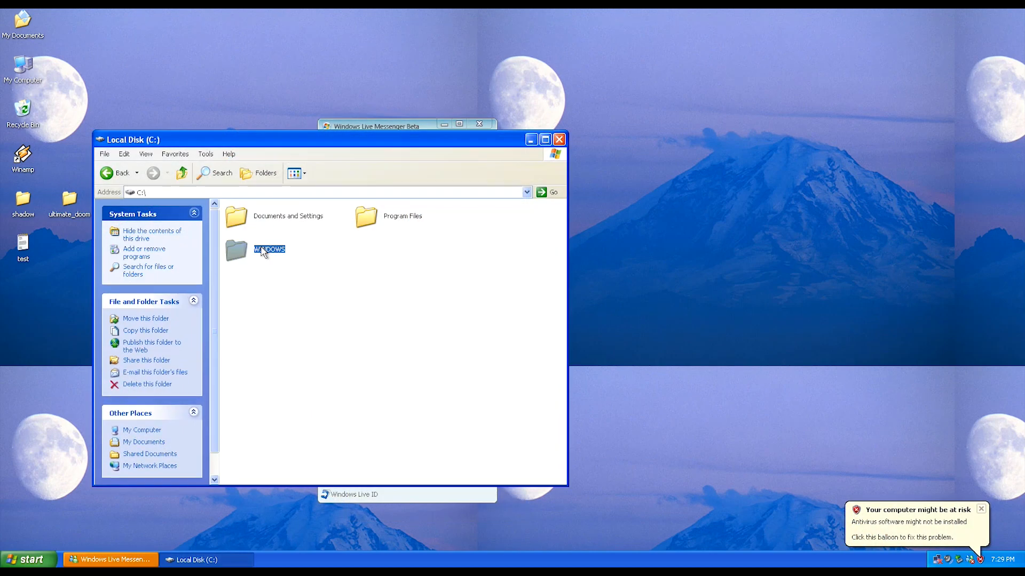
double_click(237, 251)
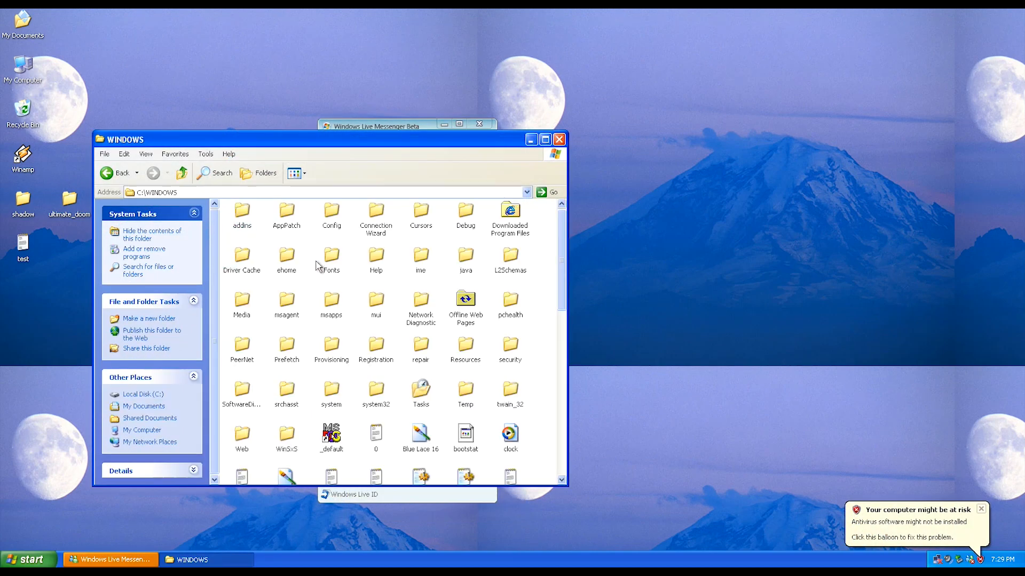
mouse_move(516, 296)
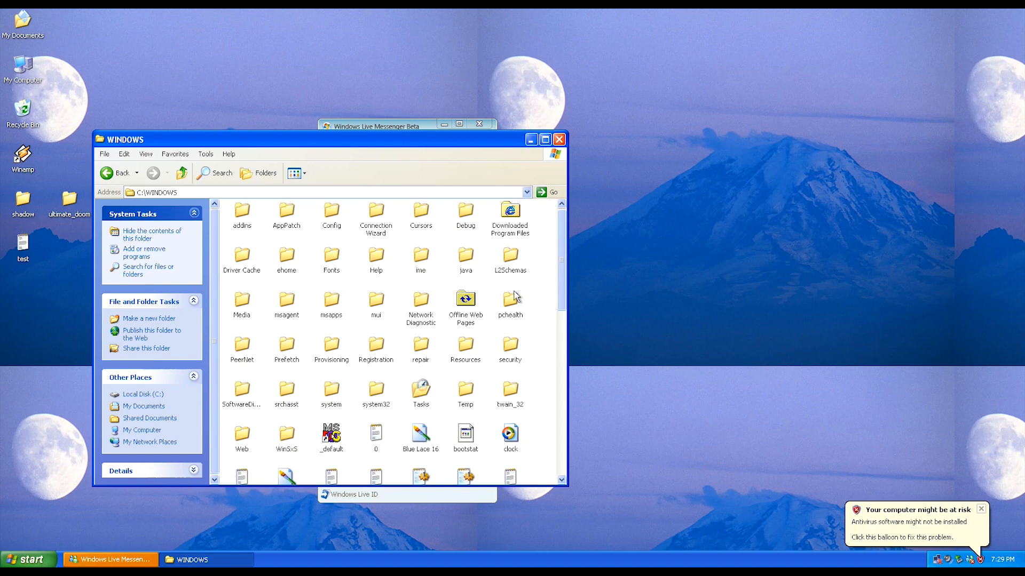
Look inside the Cursors and Media sound folders to confirm the system files survived.
double_click(420, 211)
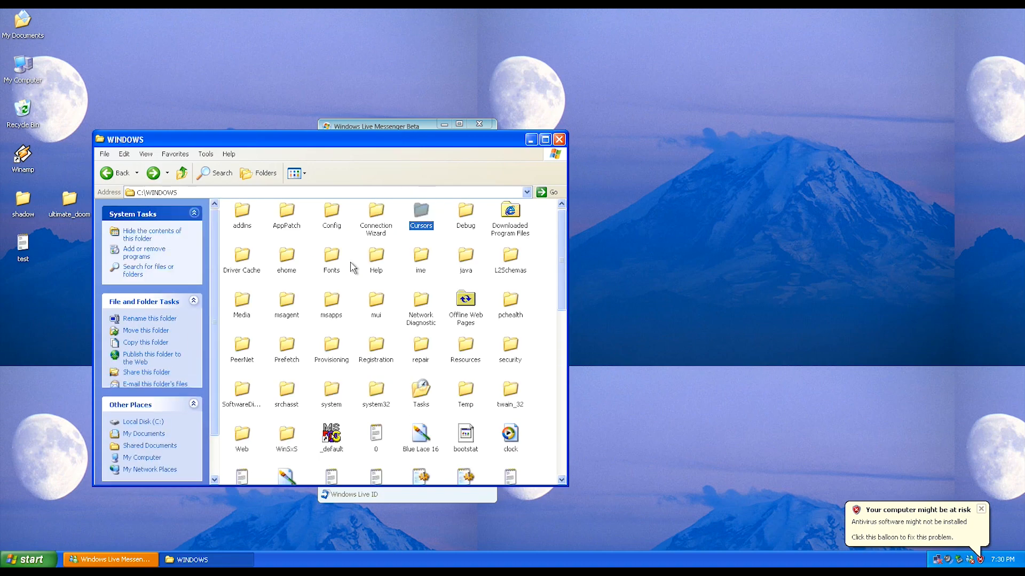
double_click(241, 301)
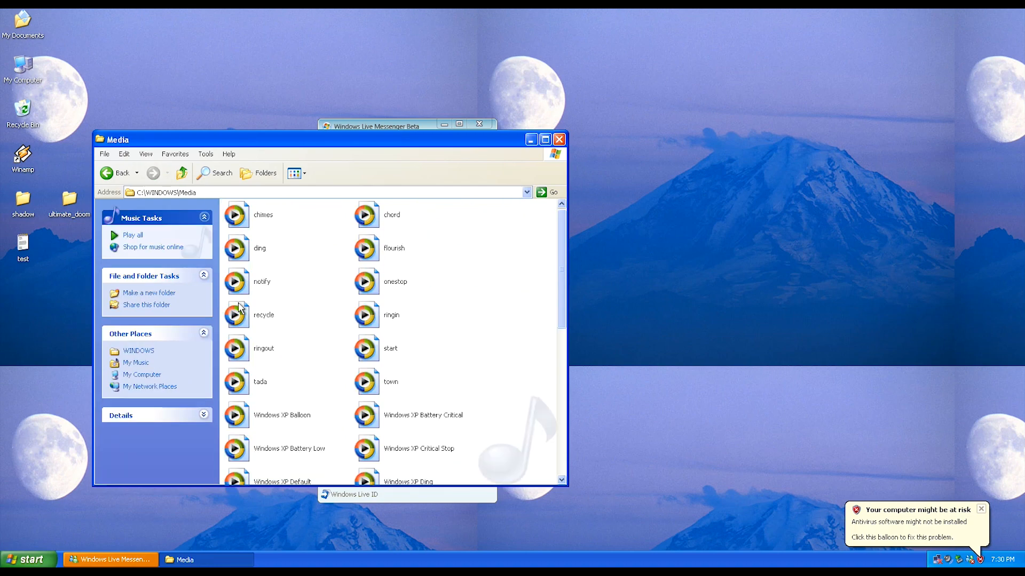
click(181, 172)
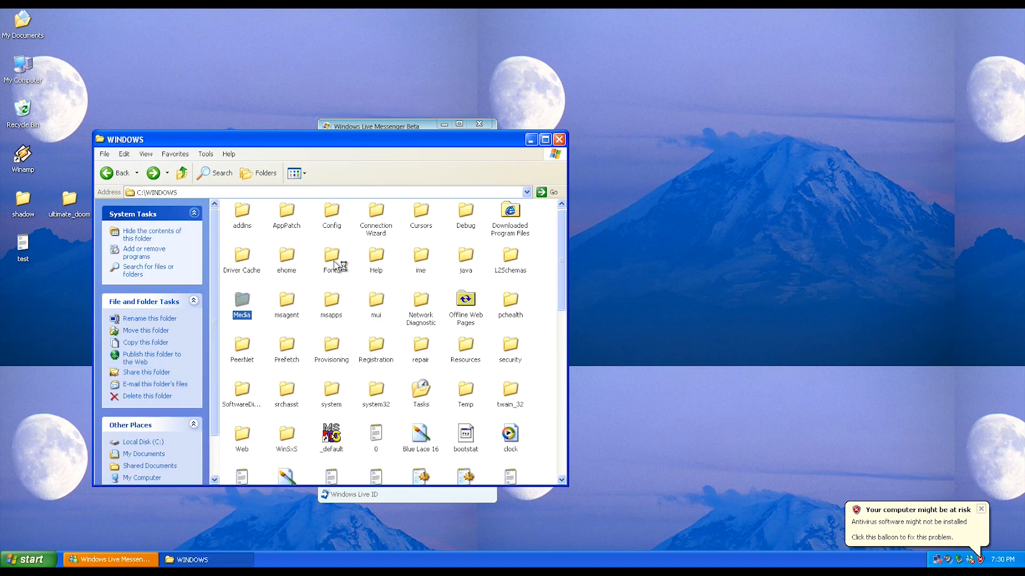
double_click(332, 257)
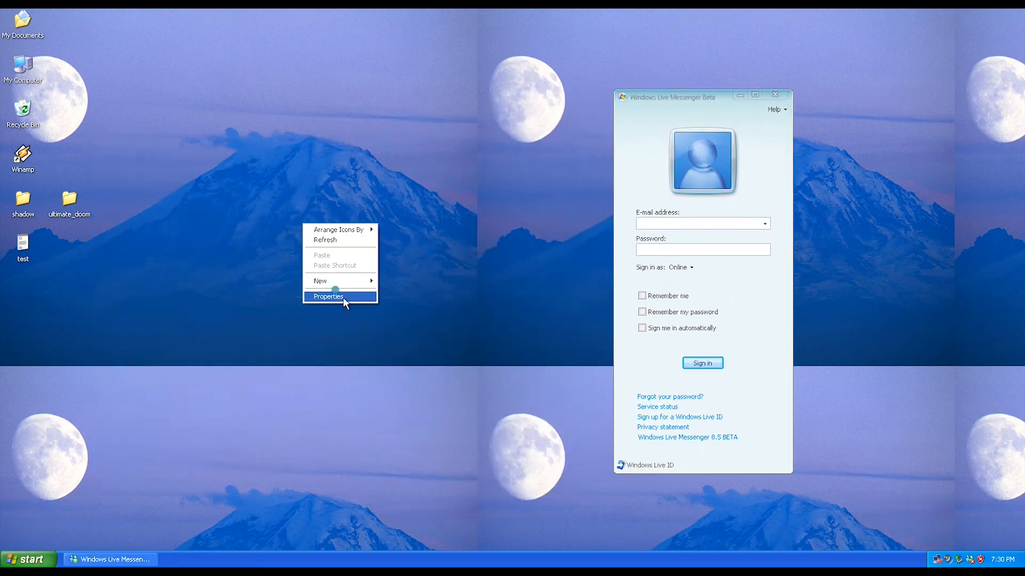
Set the desktop wallpaper to Autumn in Display Properties.
click(328, 297)
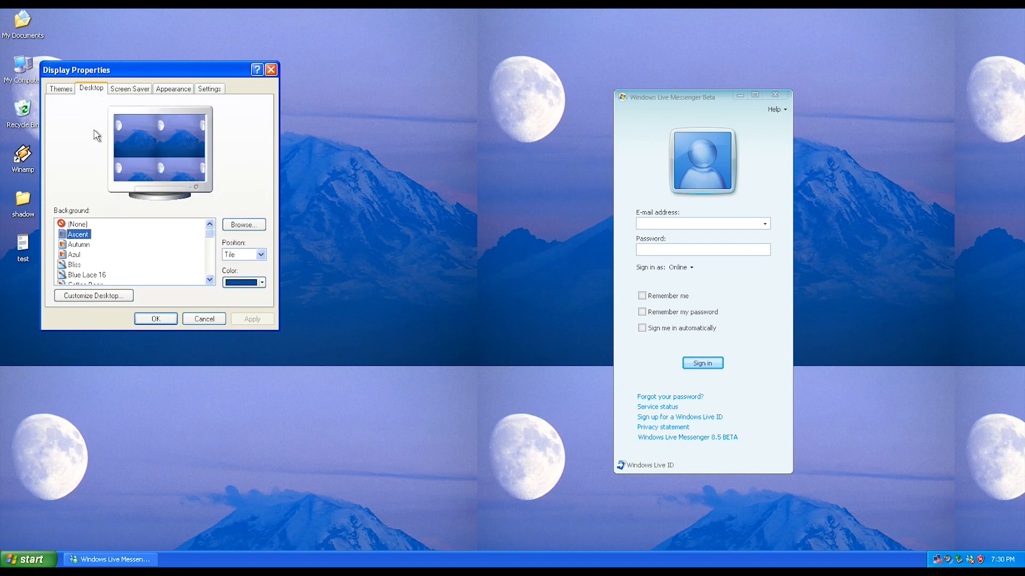
click(79, 244)
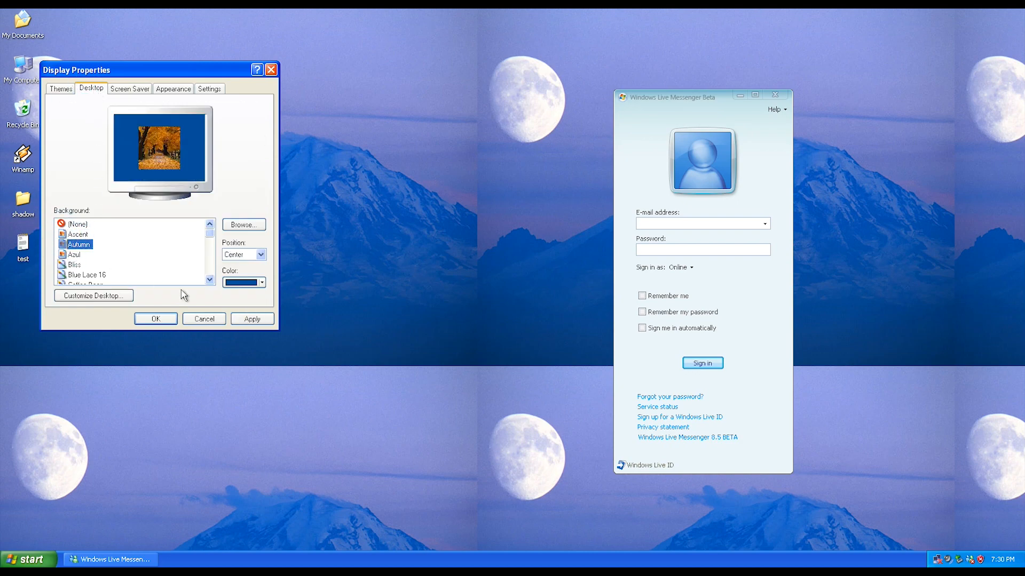
click(155, 319)
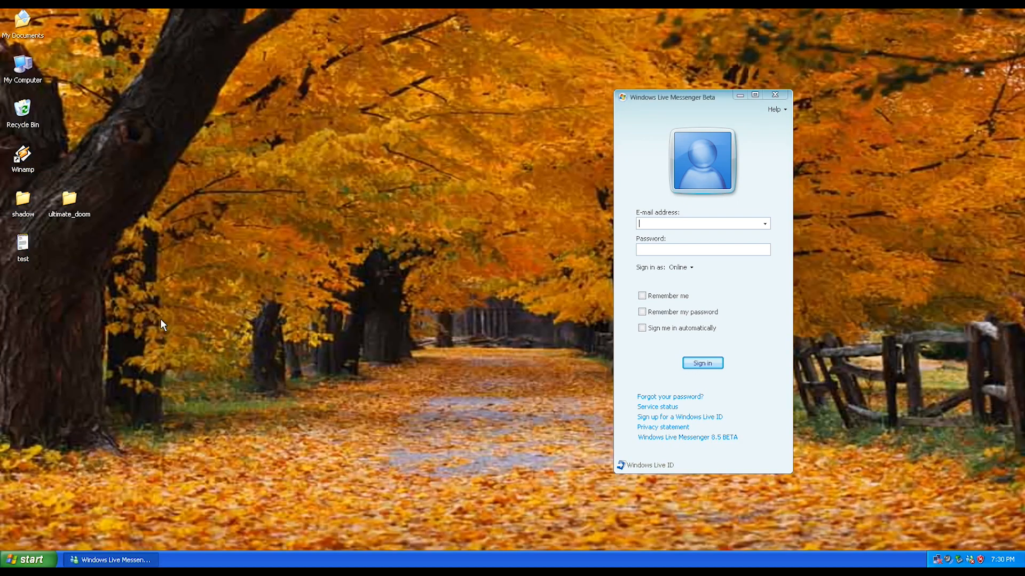
Reopen Display Properties, preview Wind and Tulips, then choose the Stonehenge wallpaper.
right_click(336, 232)
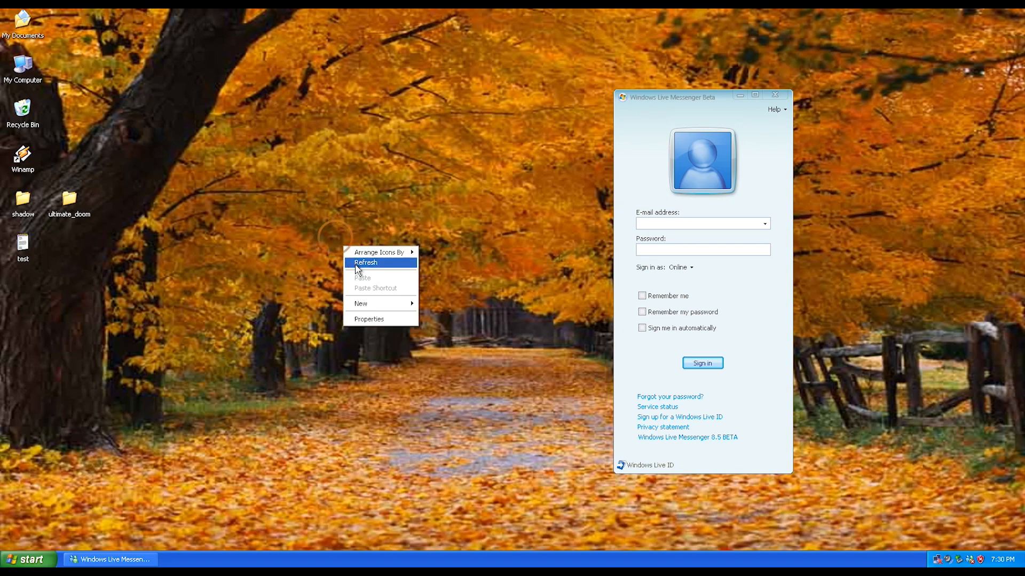
click(369, 319)
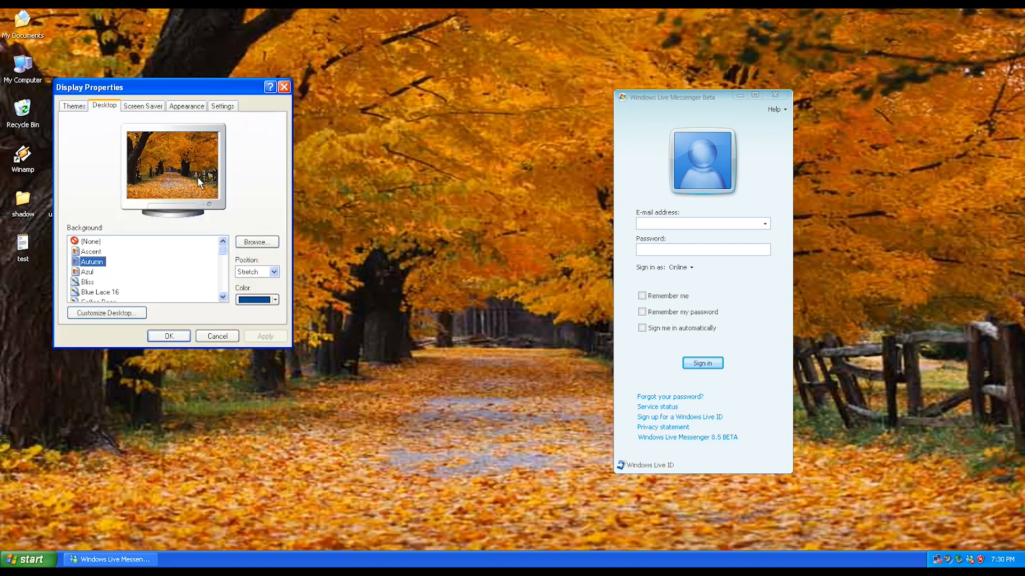
click(100, 262)
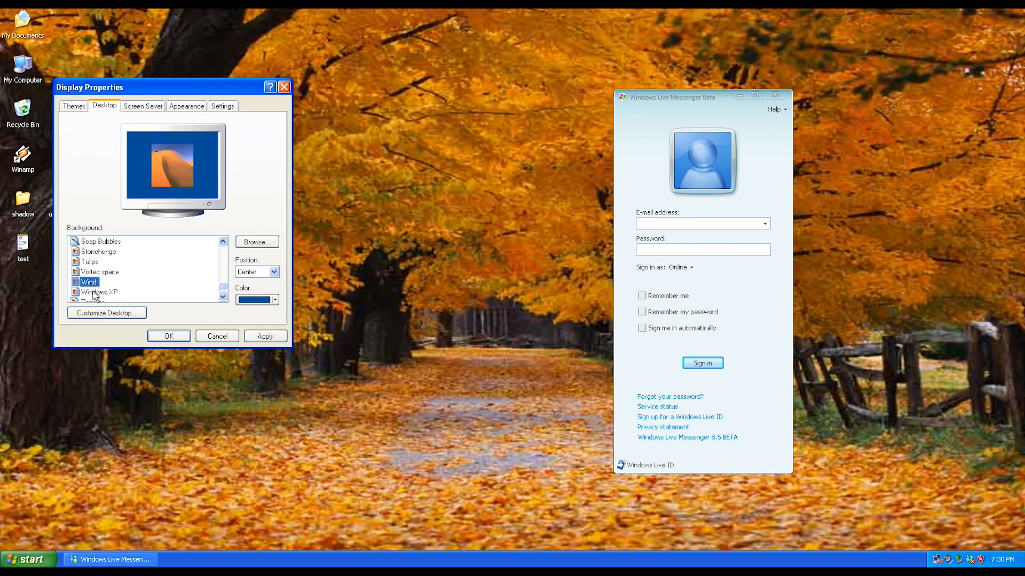
click(88, 252)
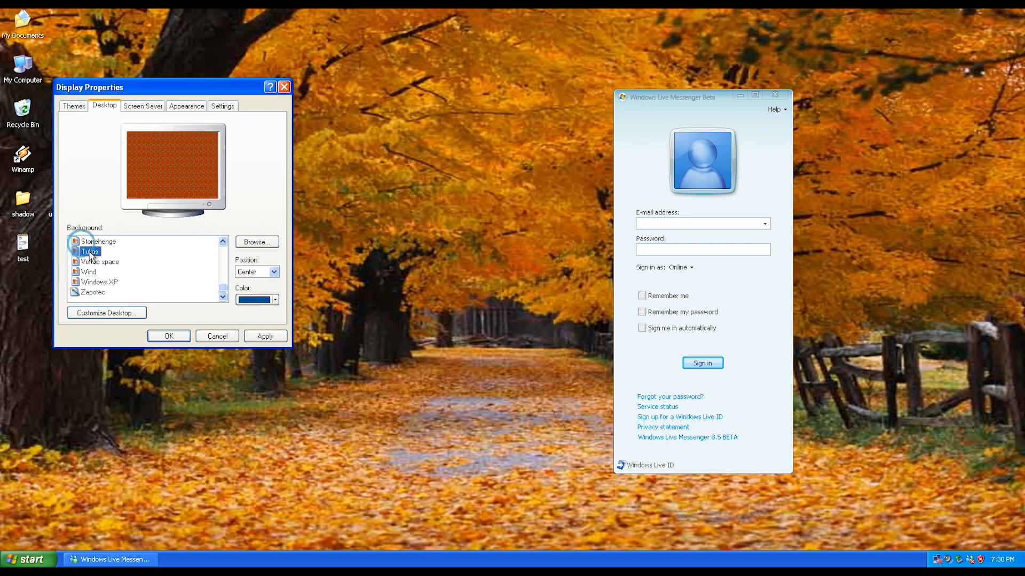
click(265, 335)
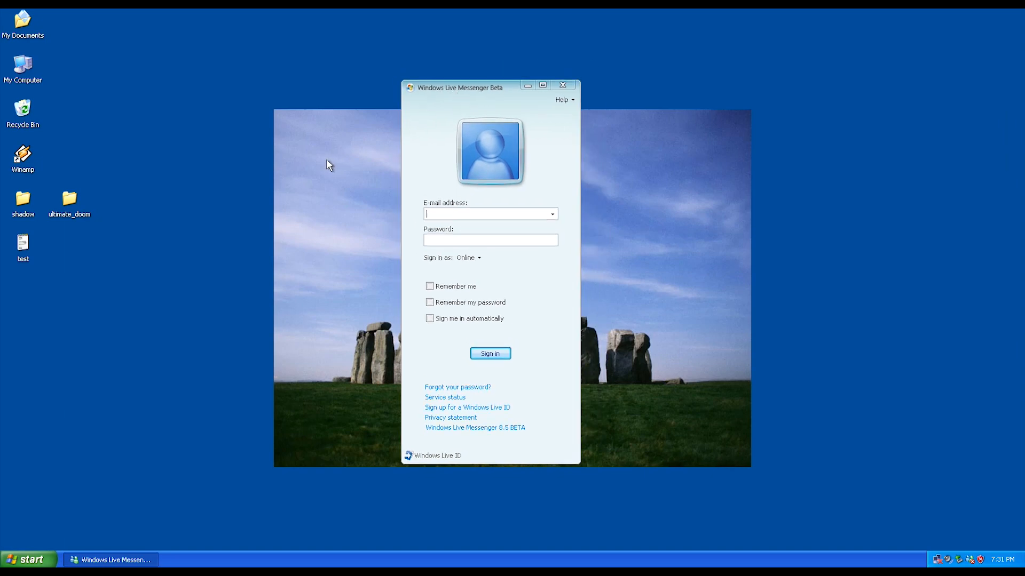
mouse_move(417, 393)
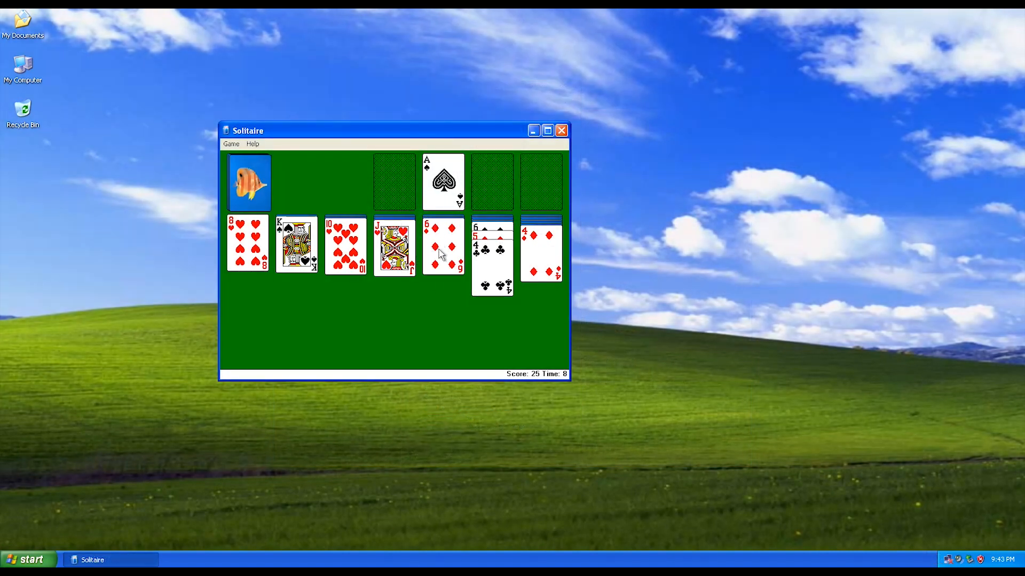
Deal cards from the Solitaire deck and move through the open program windows.
click(247, 181)
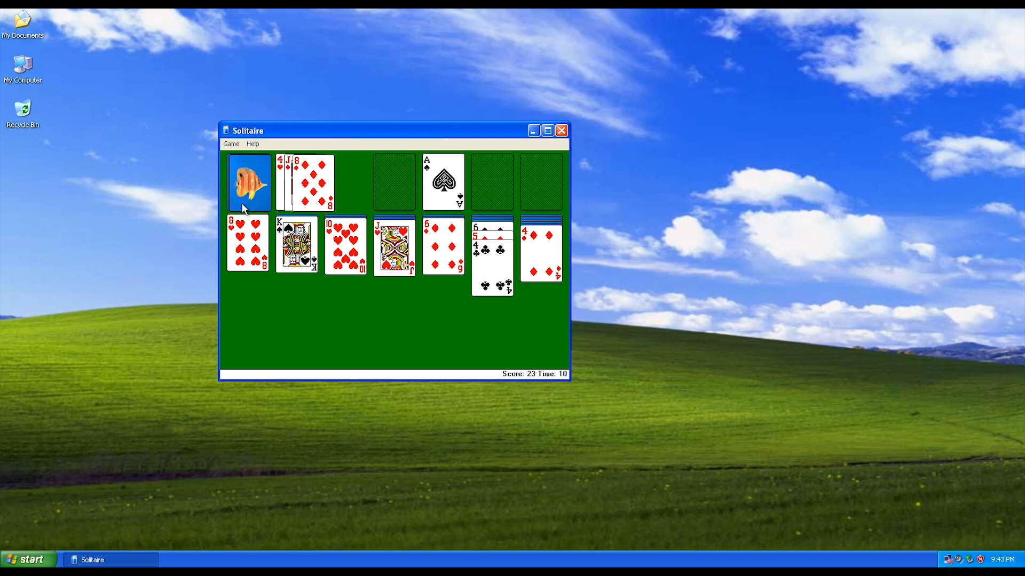
click(247, 181)
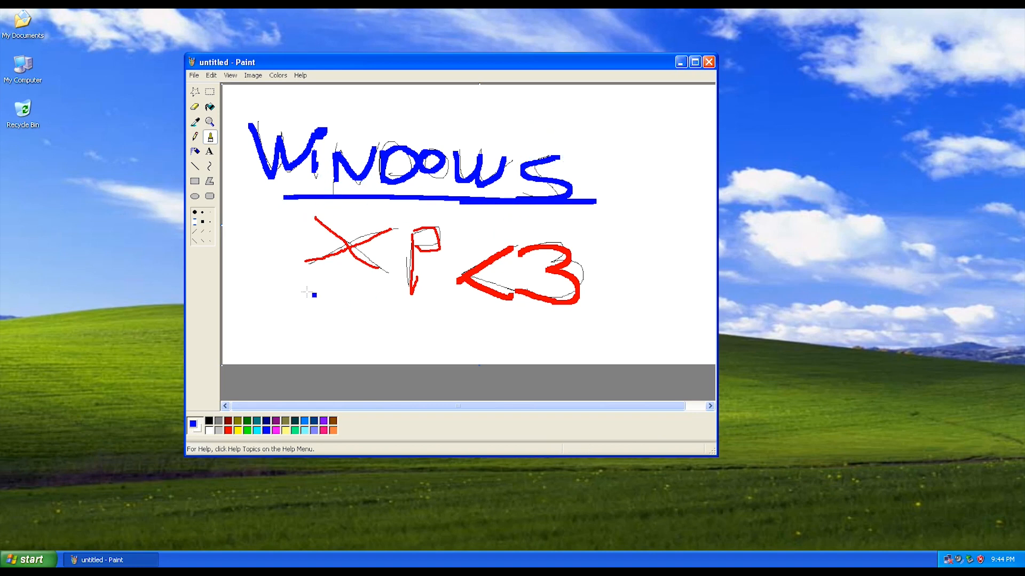
click(195, 181)
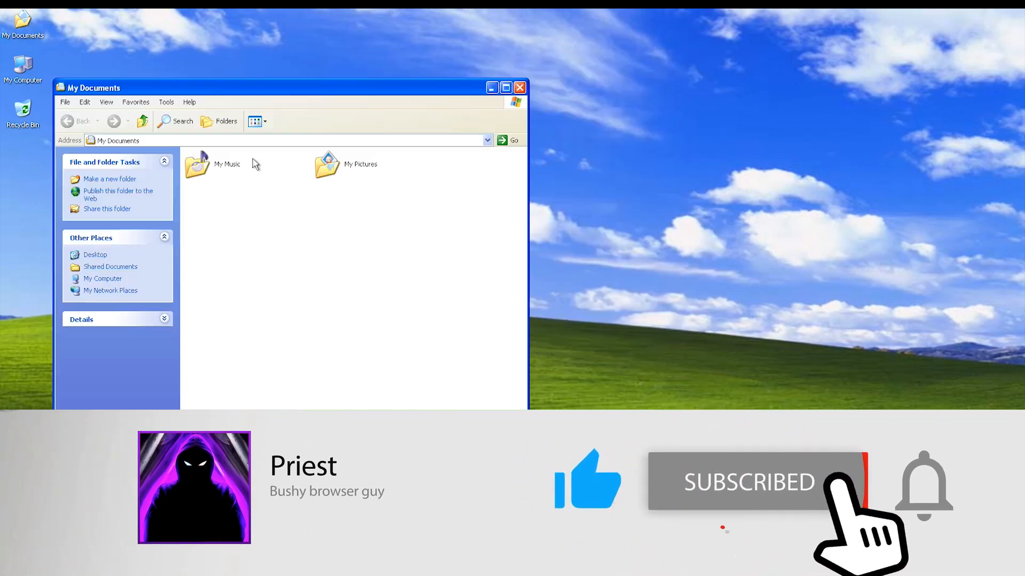
click(520, 87)
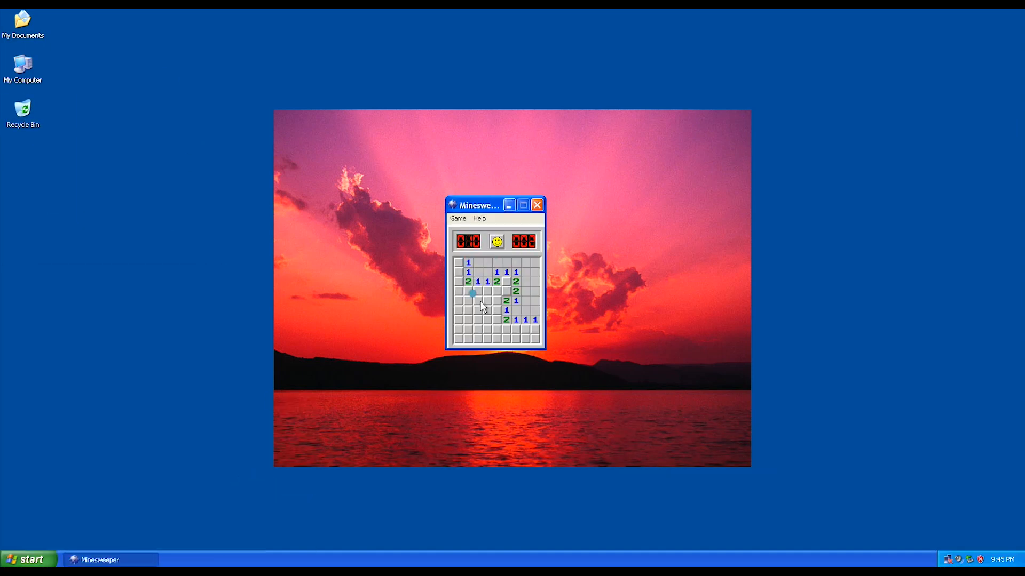
Start a new Minesweeper game from the smiley face and reveal squares on the minefield.
click(496, 241)
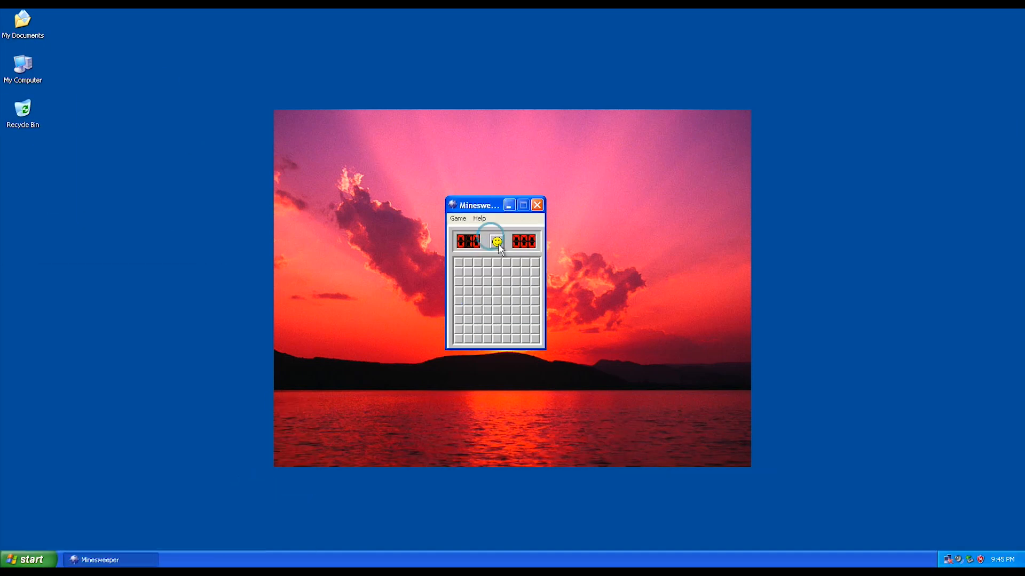
click(506, 320)
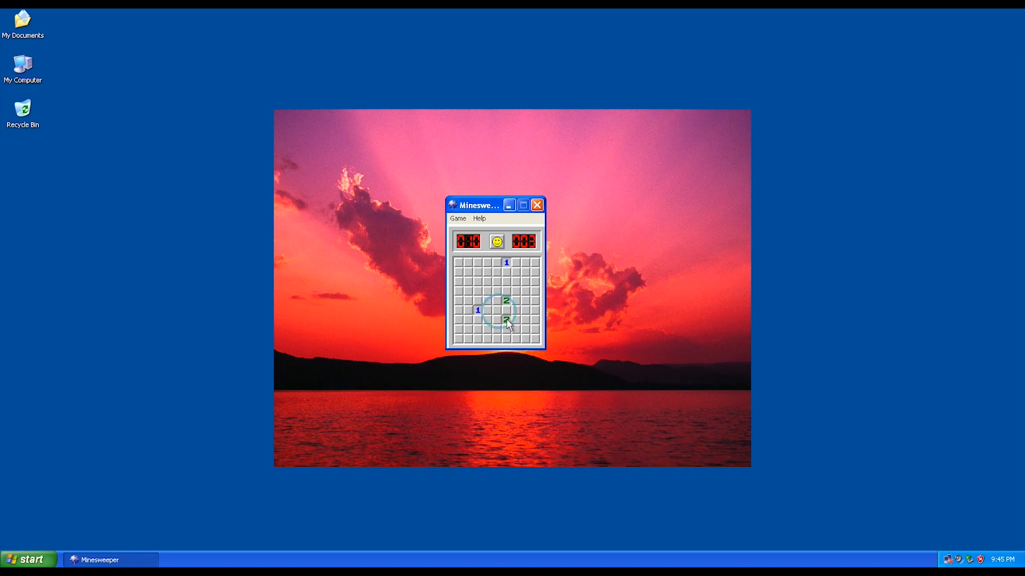
click(506, 321)
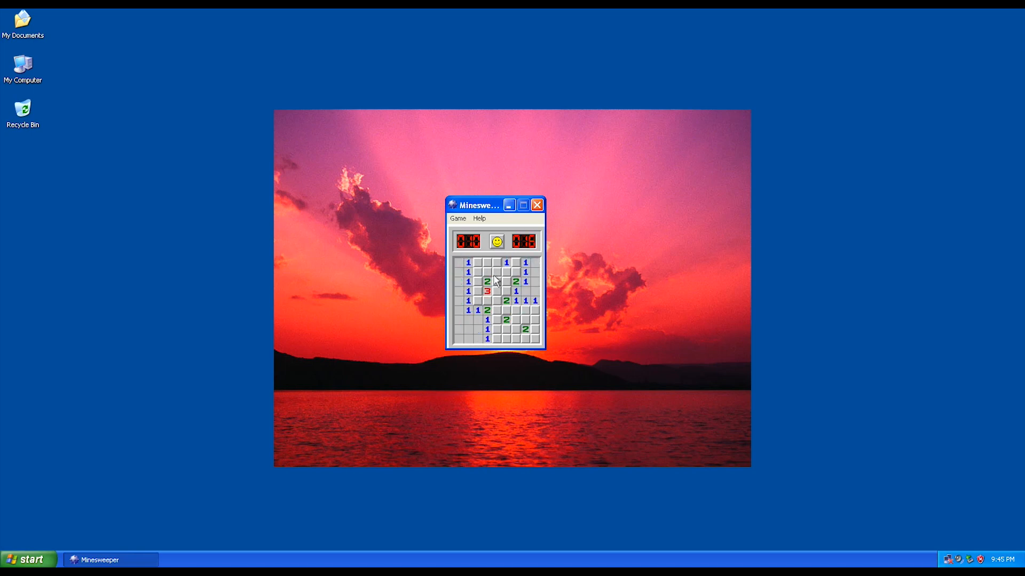